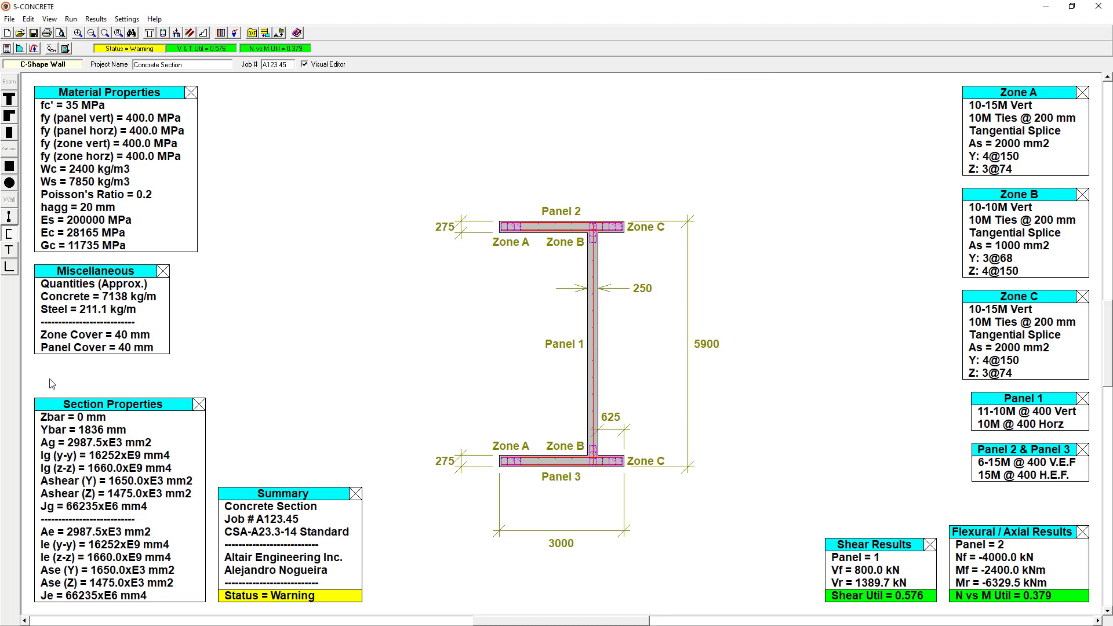
mouse_move(12, 226)
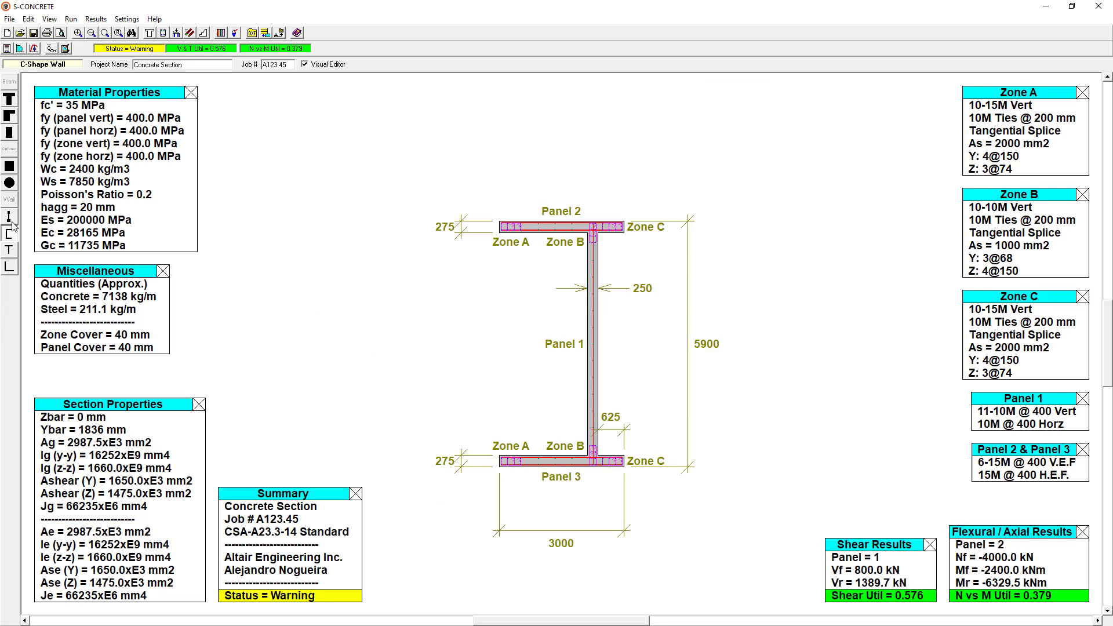
- Preview straight and L-shaped wall sections, then return to the C-shaped wall
left_click(10, 233)
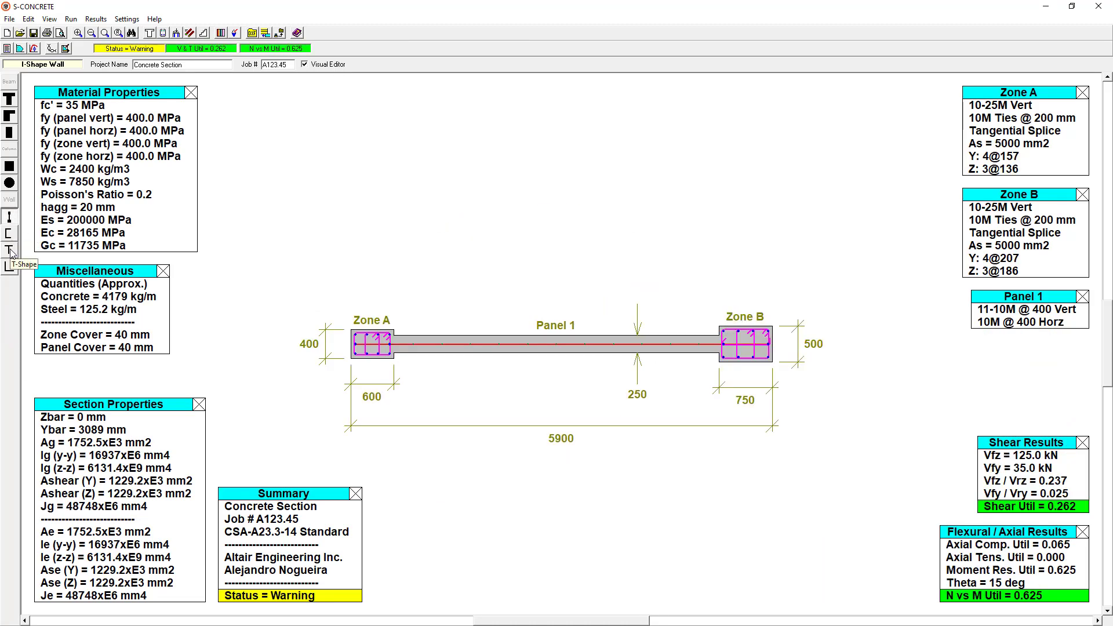
left_click(9, 249)
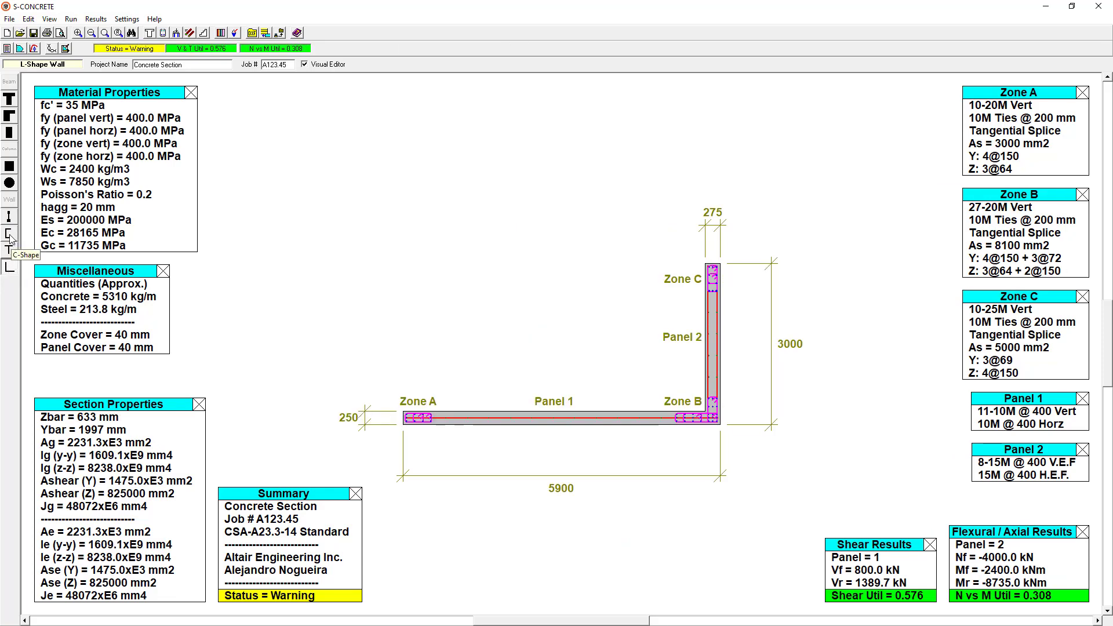
left_click(10, 233)
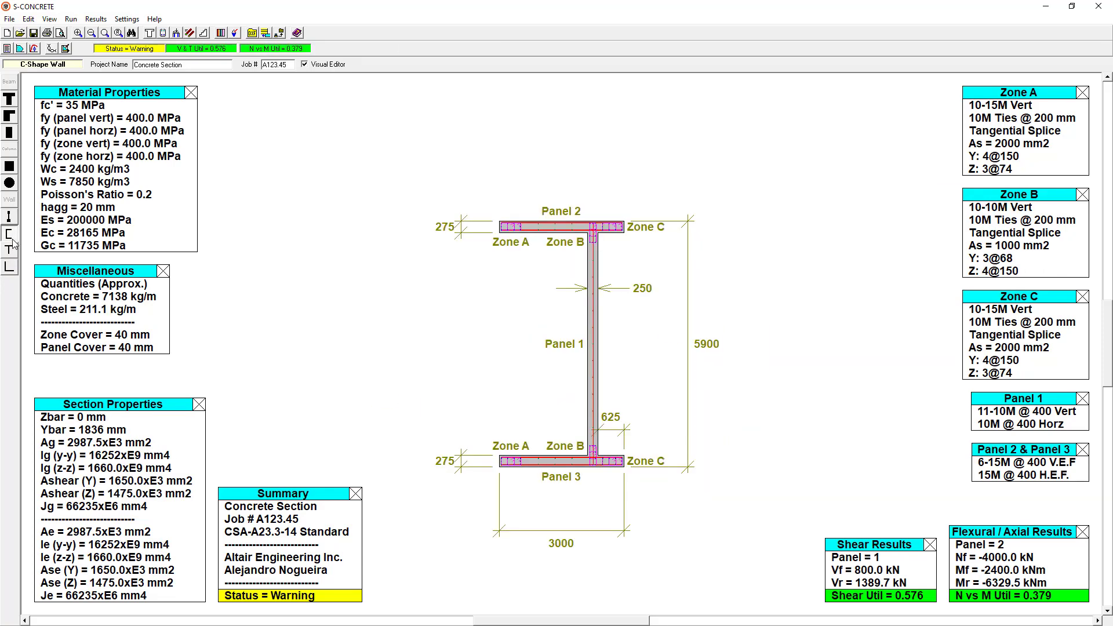
- Check the section editing options, then review and close the factored loads table
left_click(28, 18)
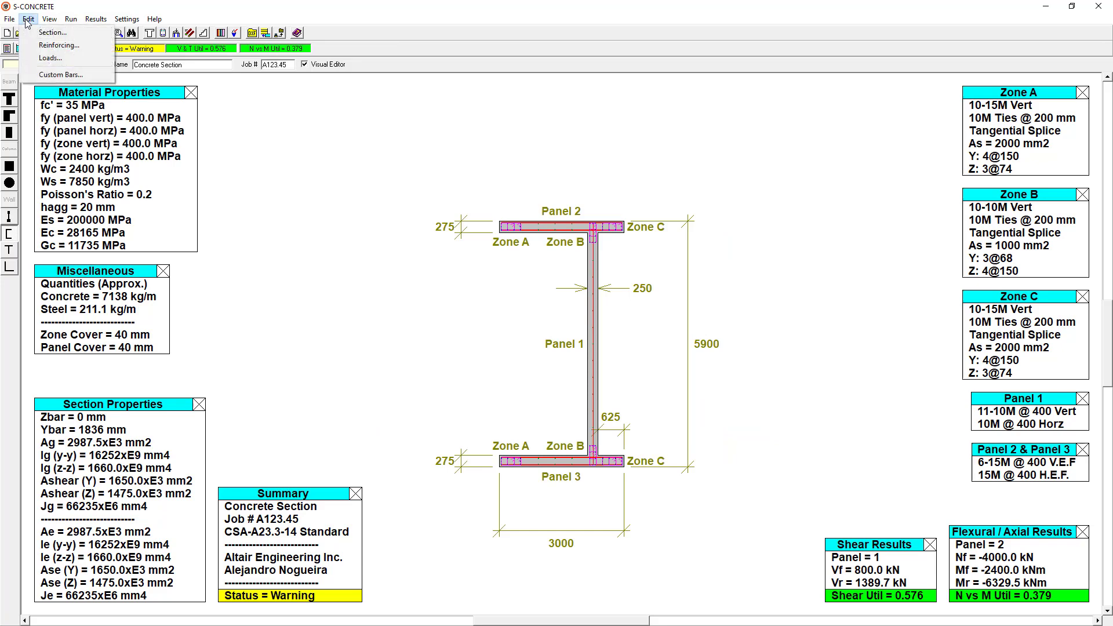
left_click(29, 18)
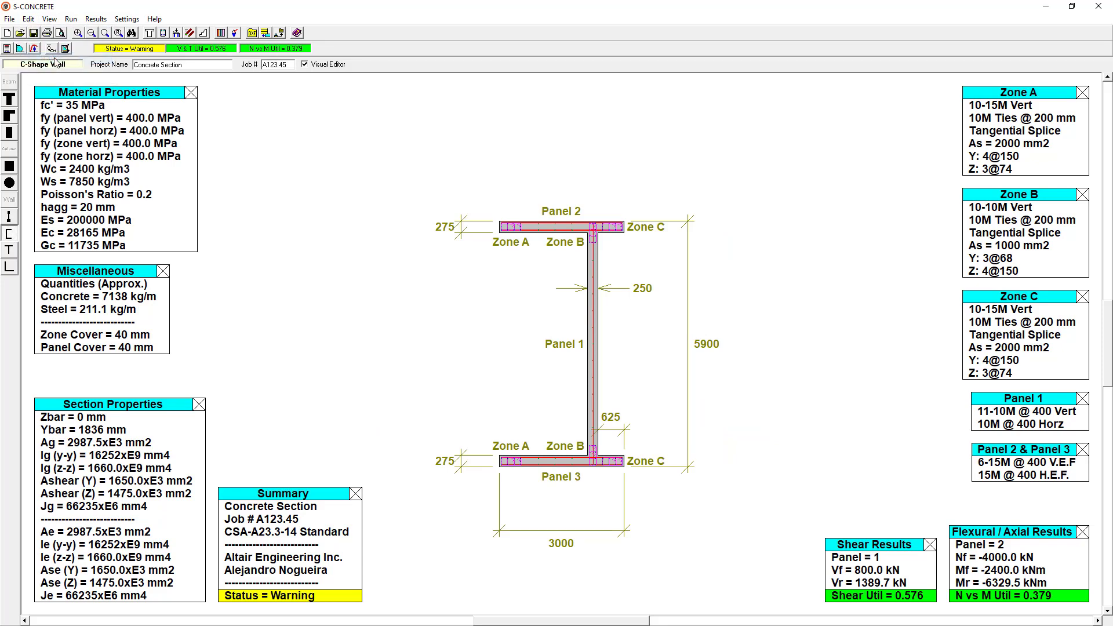
left_click(150, 32)
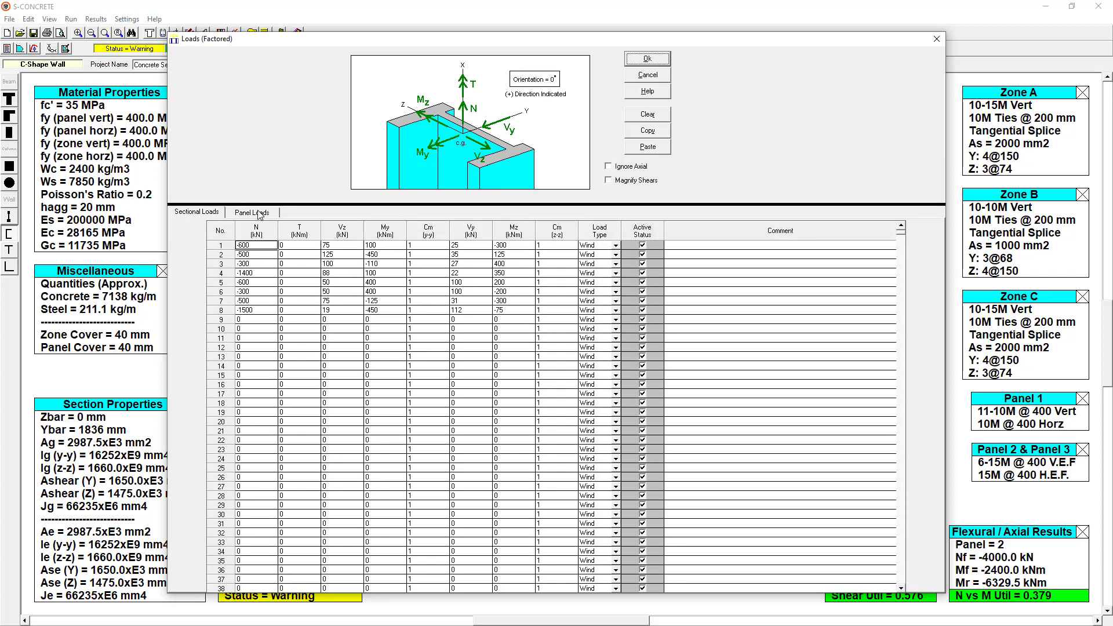
left_click(251, 212)
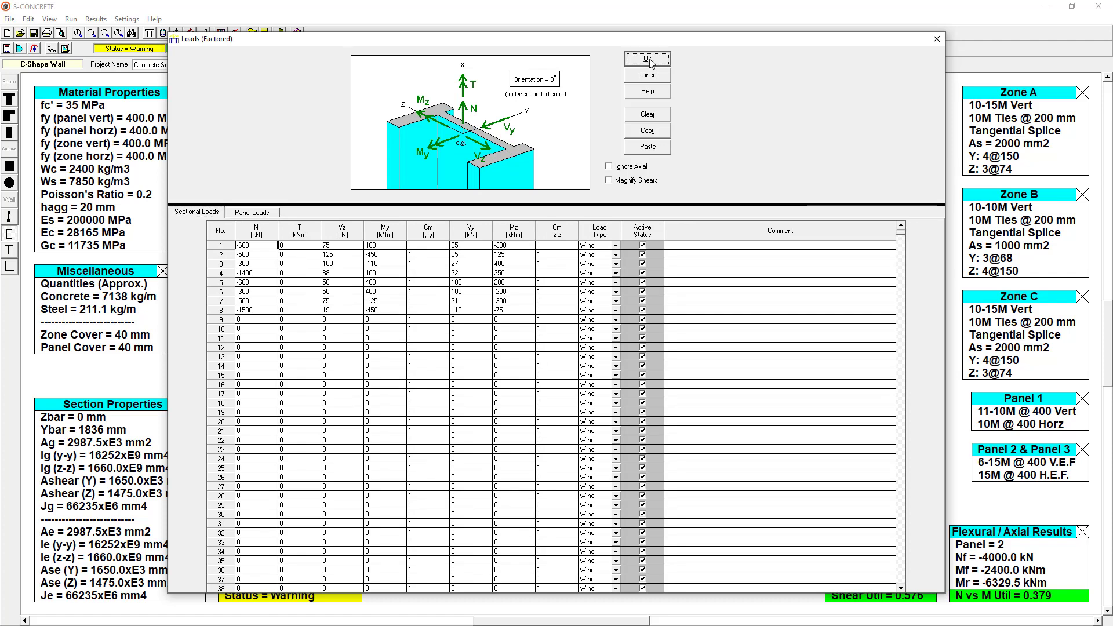
left_click(646, 58)
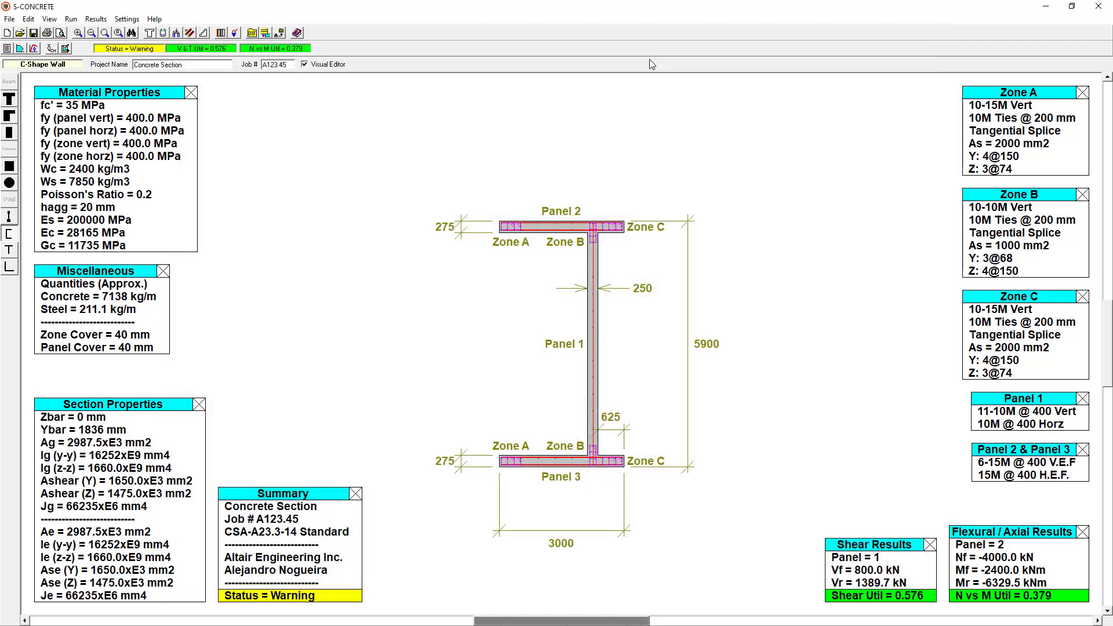
mouse_move(465, 155)
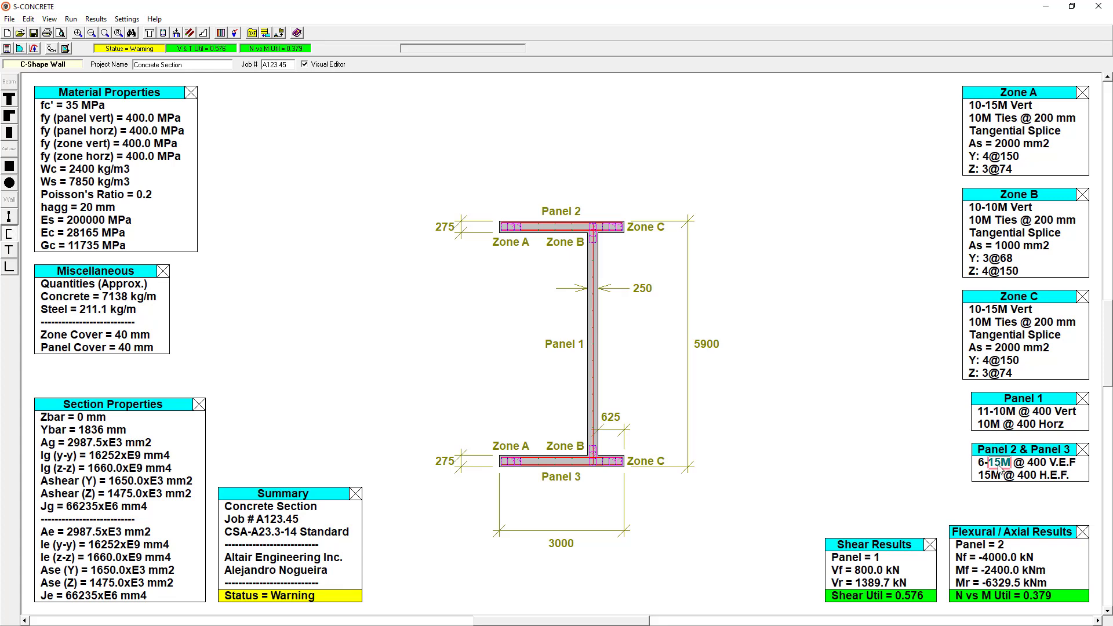
mouse_move(642, 276)
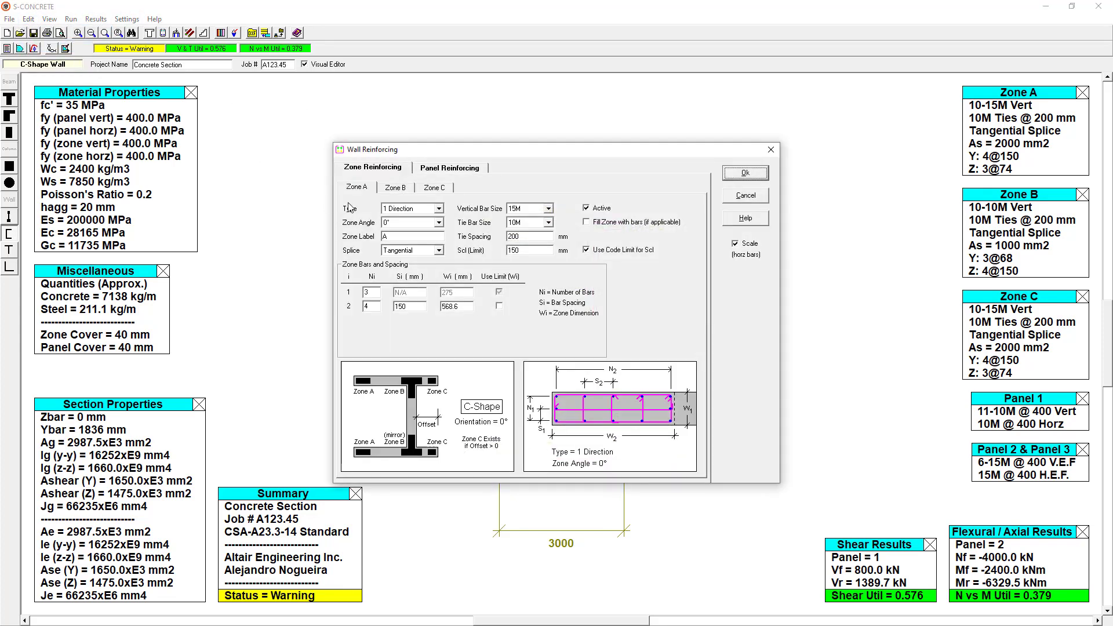
- Review the Zone B, Zone C and panel reinforcing details, then close the dialog
left_click(395, 187)
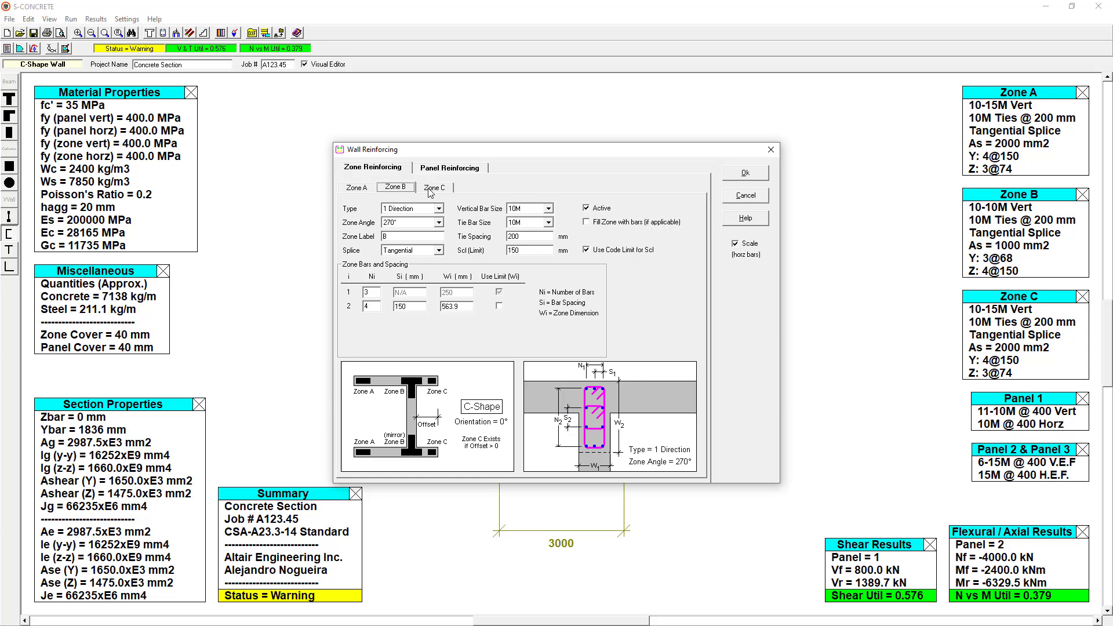
left_click(433, 186)
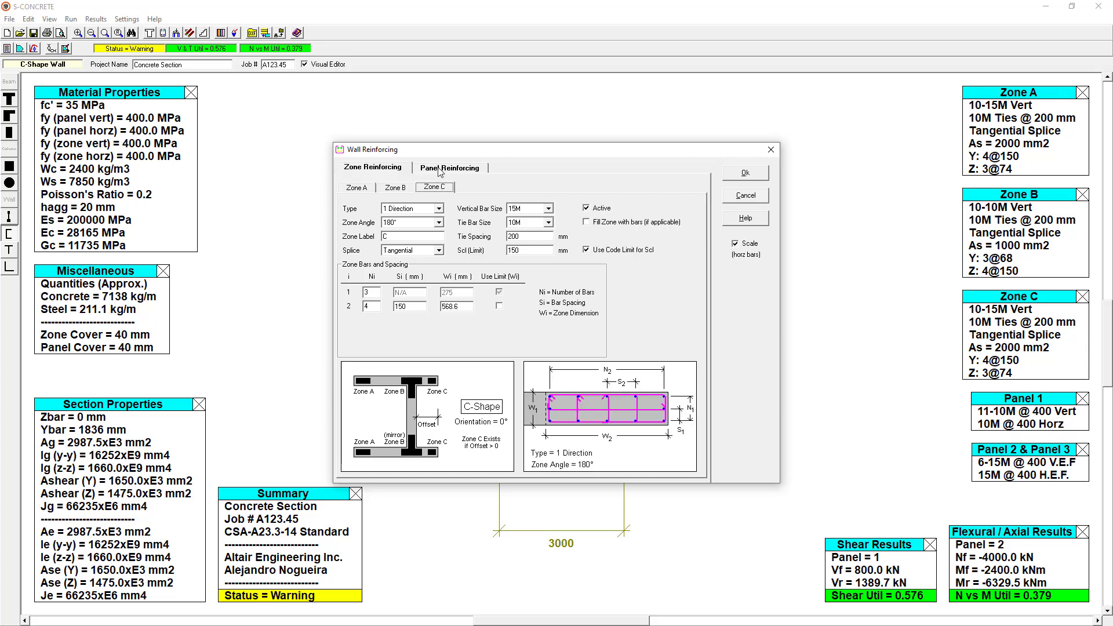
left_click(450, 167)
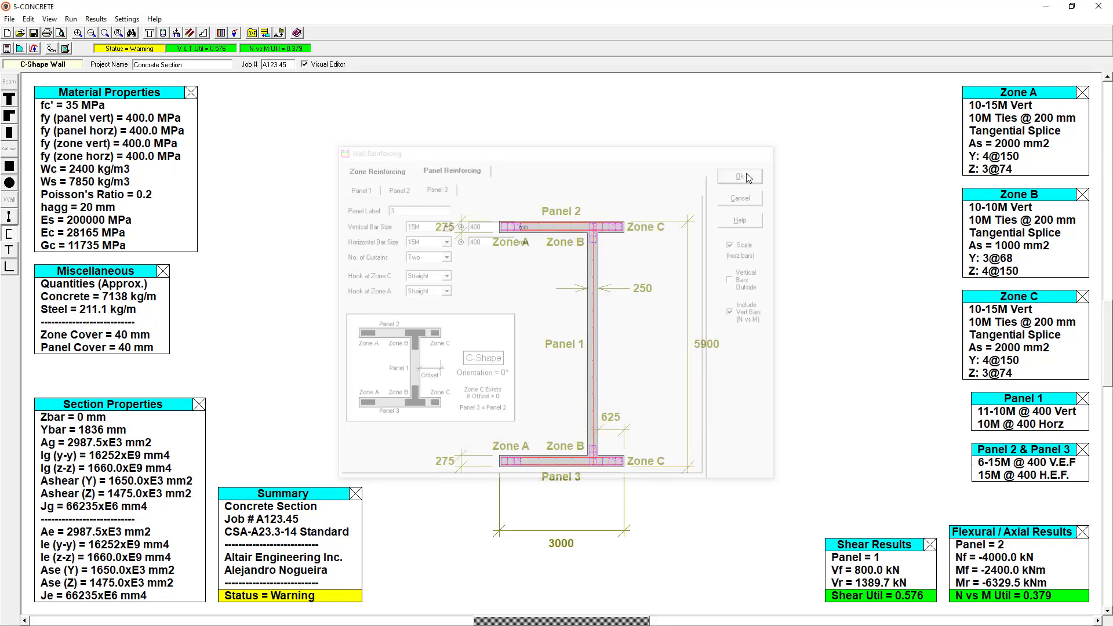
left_click(738, 176)
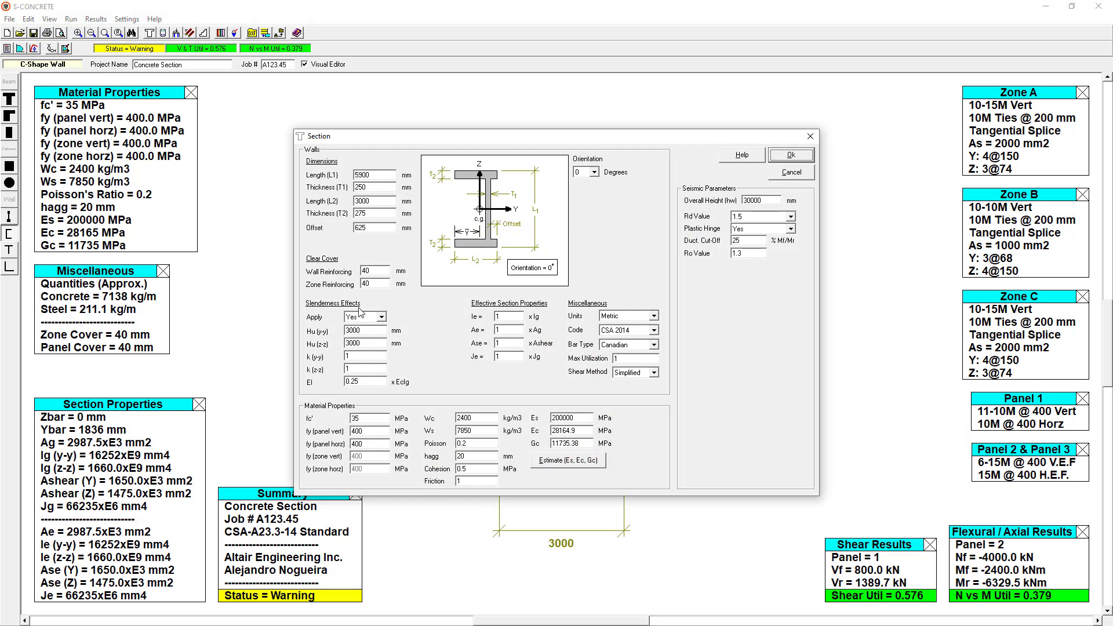
mouse_move(750, 224)
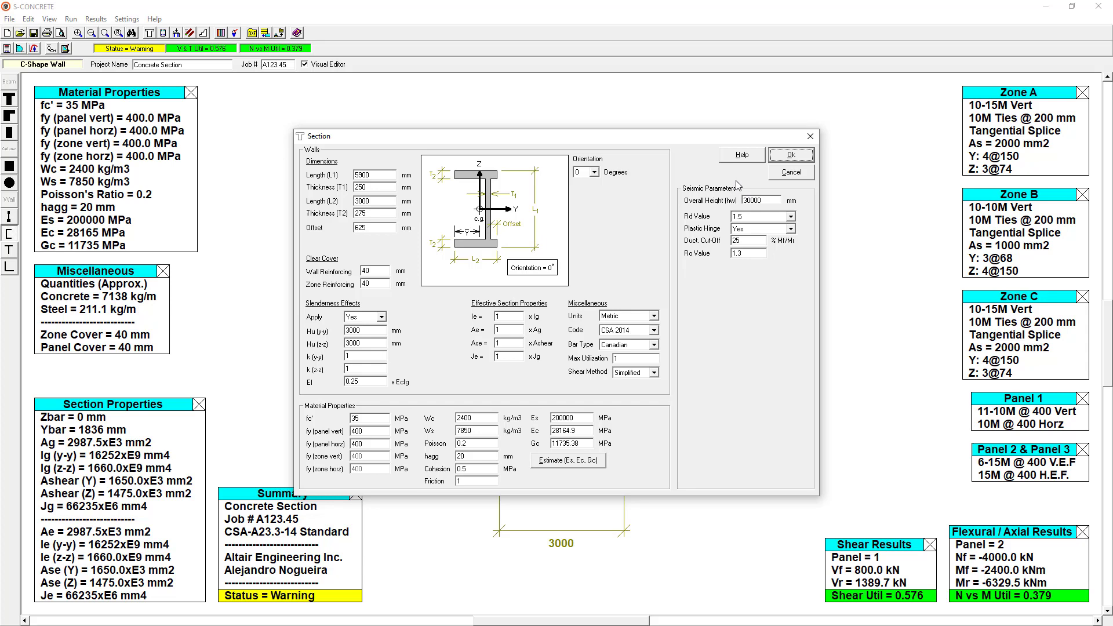
left_click(790, 155)
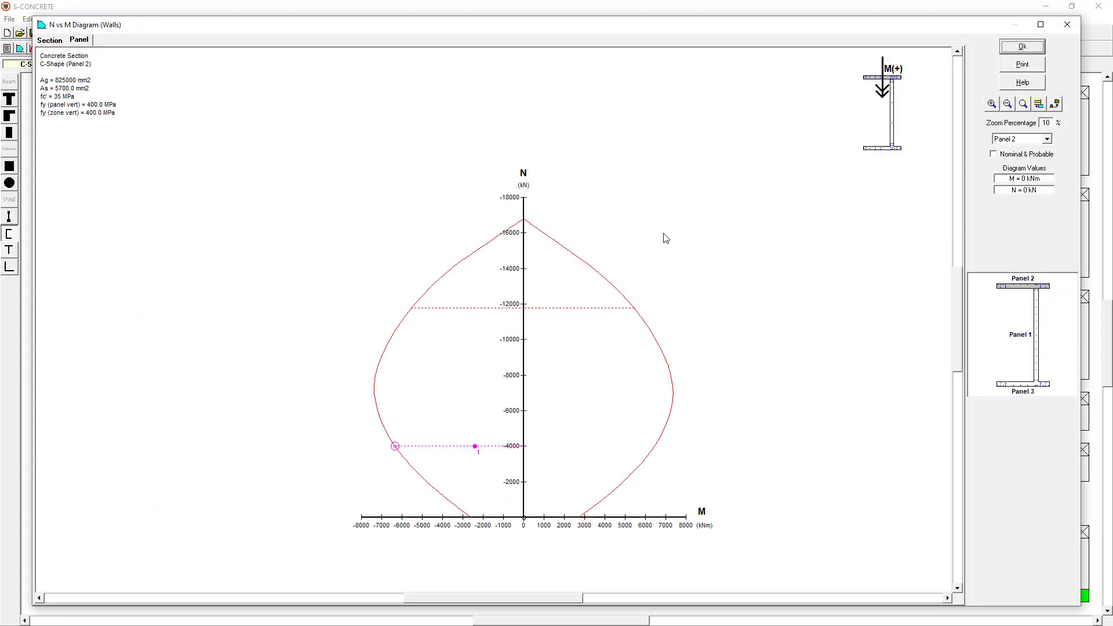
mouse_move(713, 361)
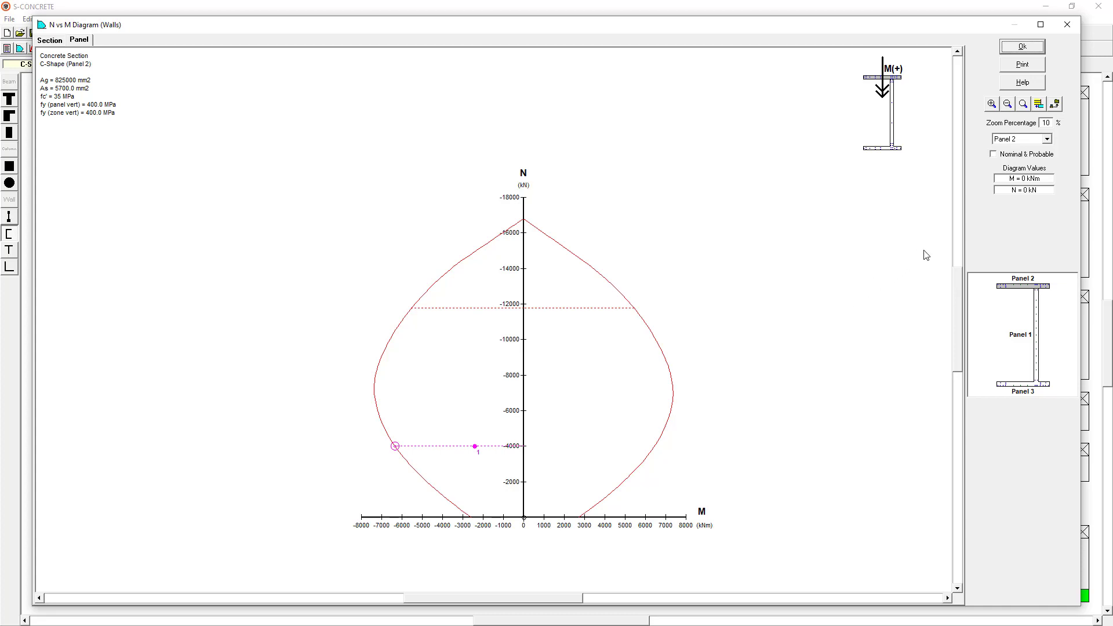
mouse_move(1050, 144)
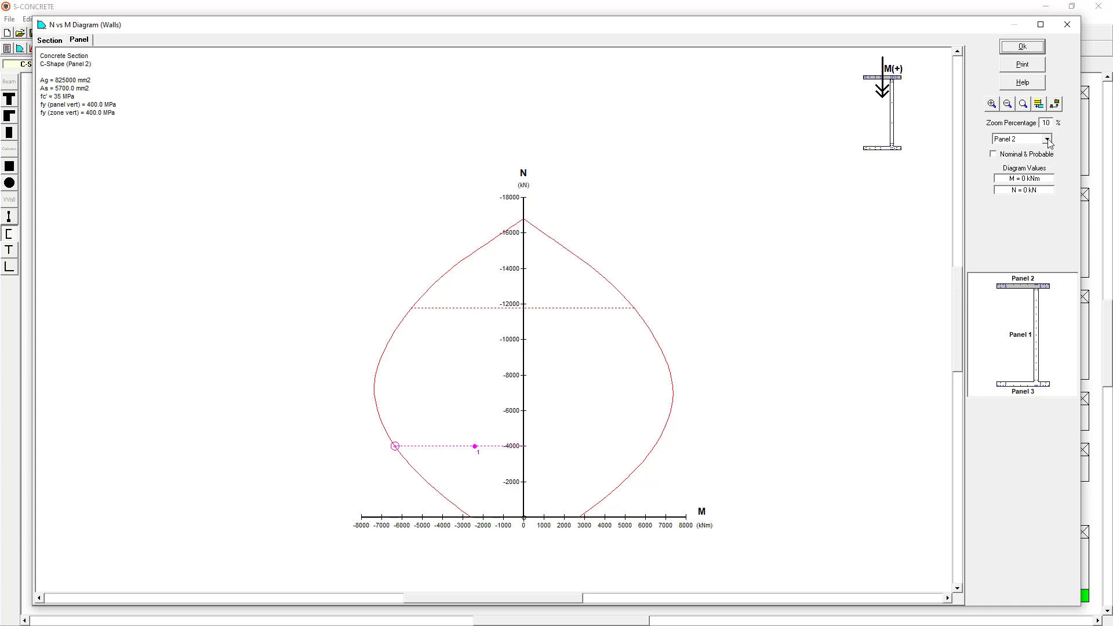
left_click(1020, 138)
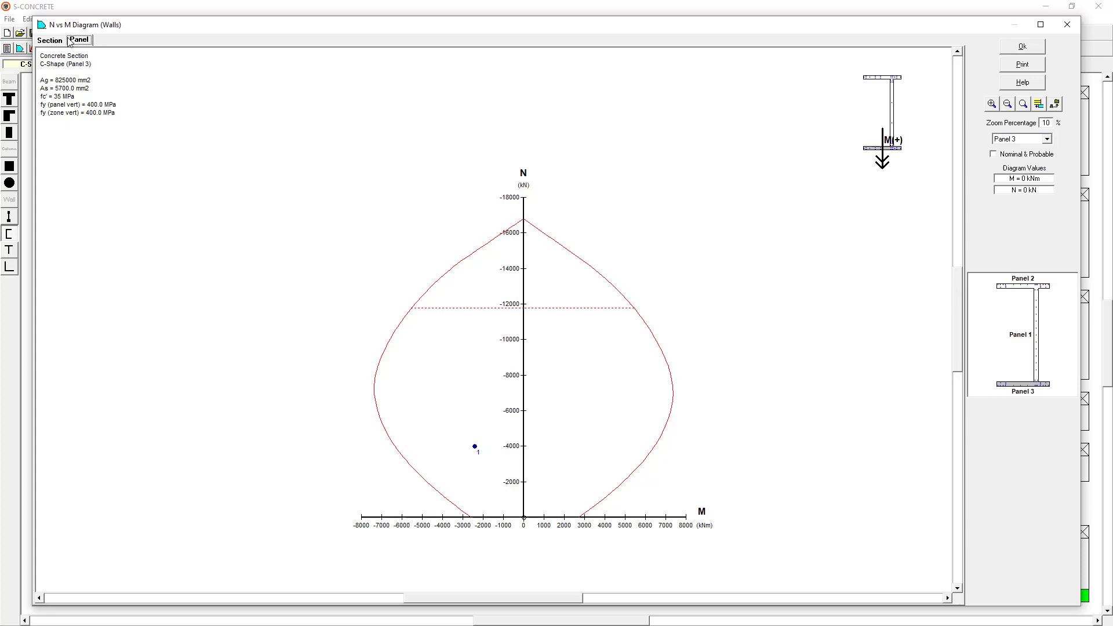
left_click(50, 40)
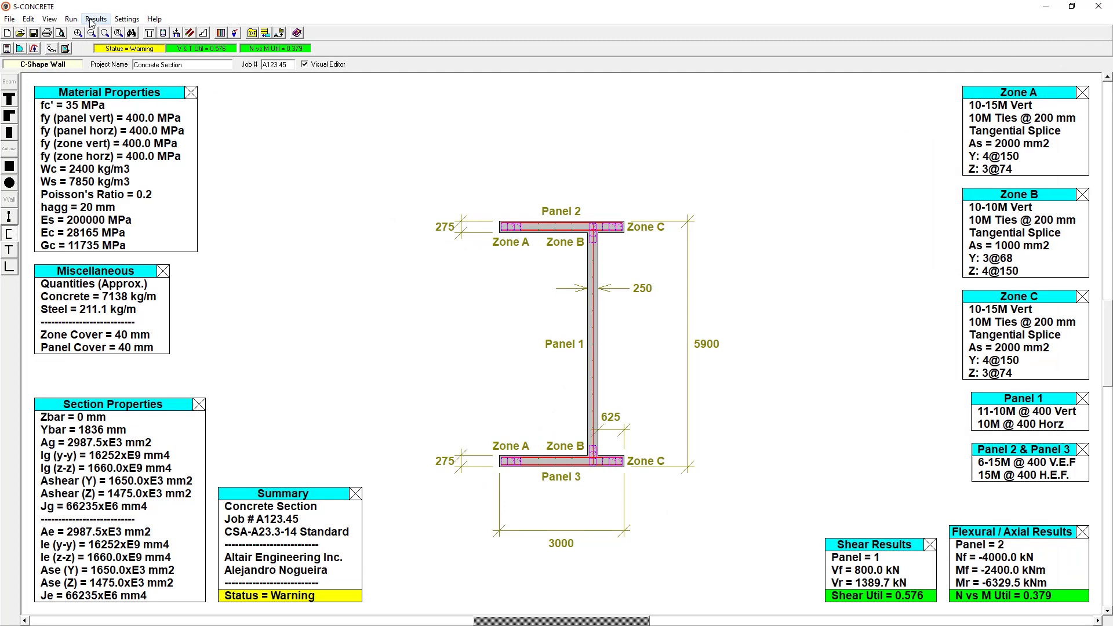
left_click(95, 20)
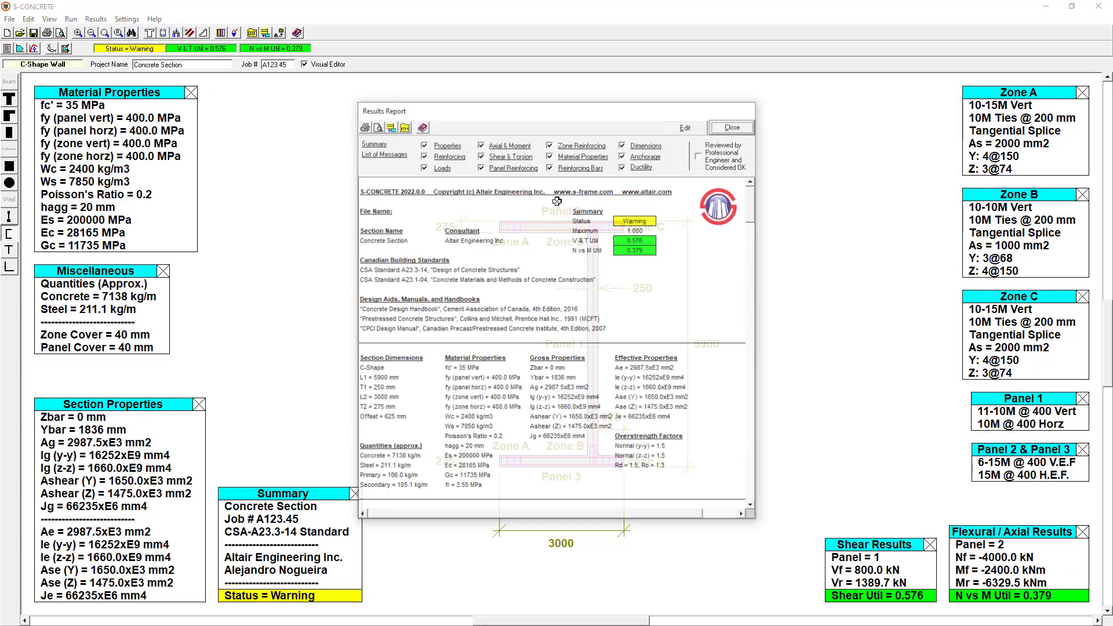
left_click(384, 152)
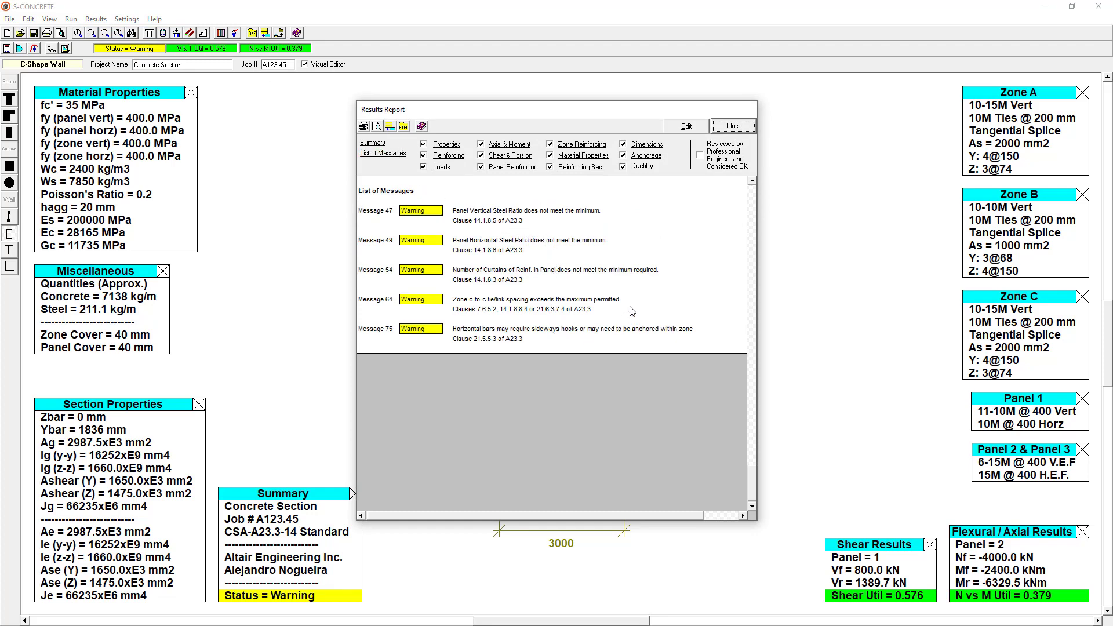
left_click(733, 126)
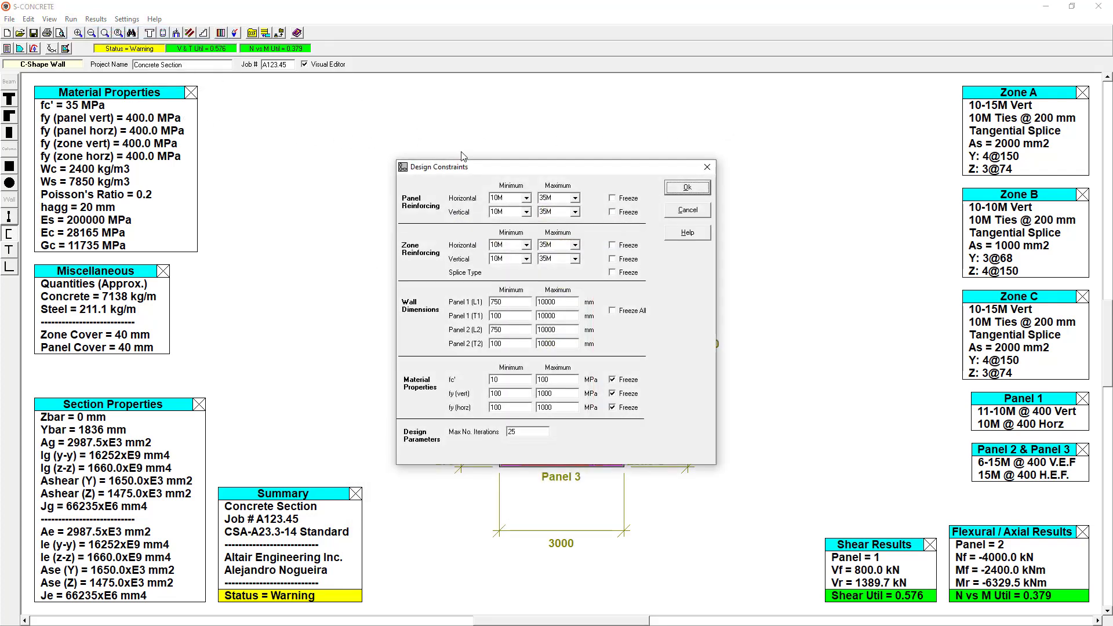
mouse_move(687, 260)
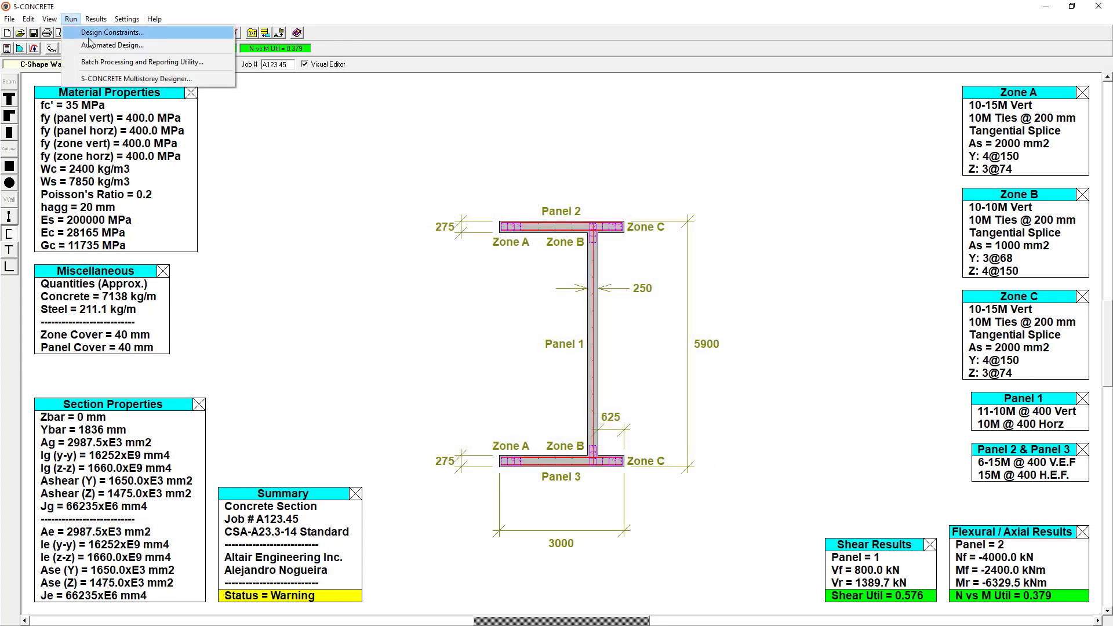
- Auto-design the C-shape wall to Acceptable, then show S-FRAME's Z-deflection contours for load case 1
left_click(112, 44)
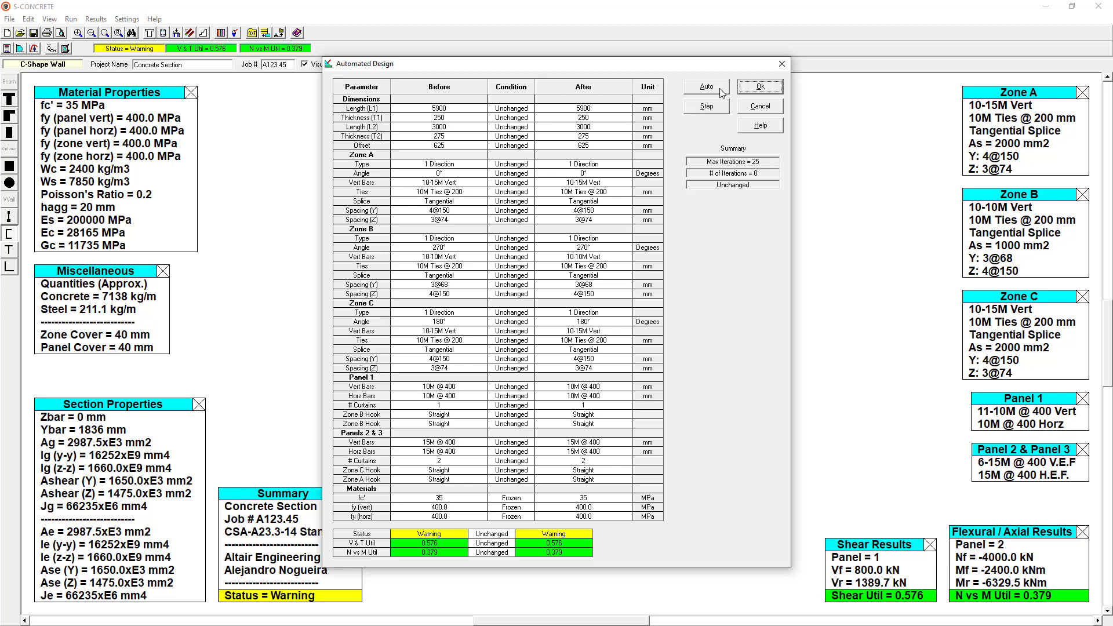
left_click(759, 86)
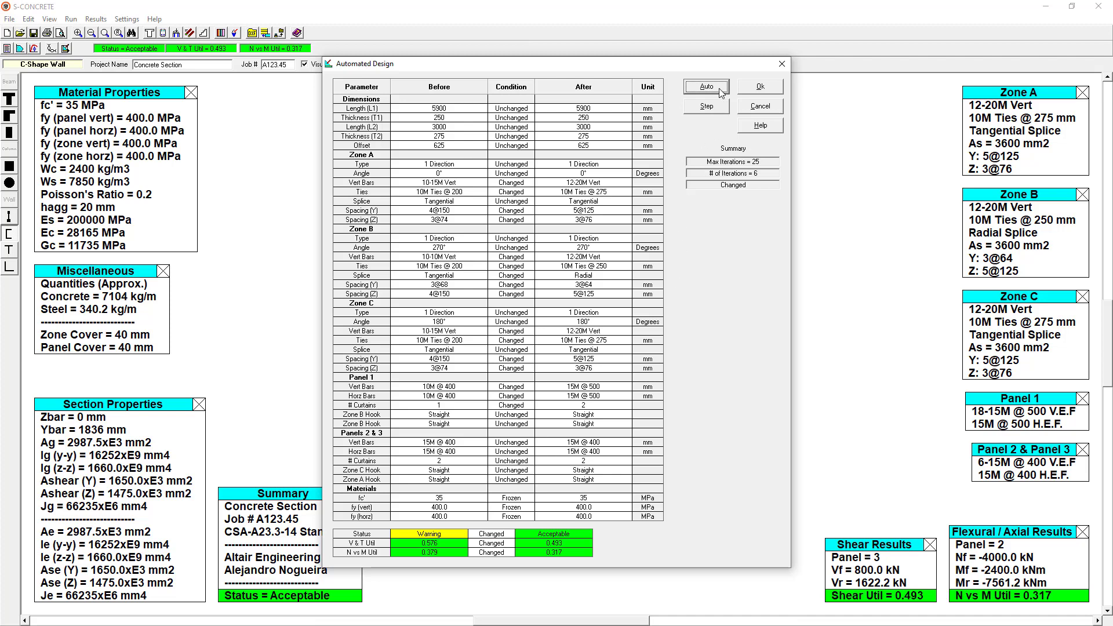
left_click(759, 86)
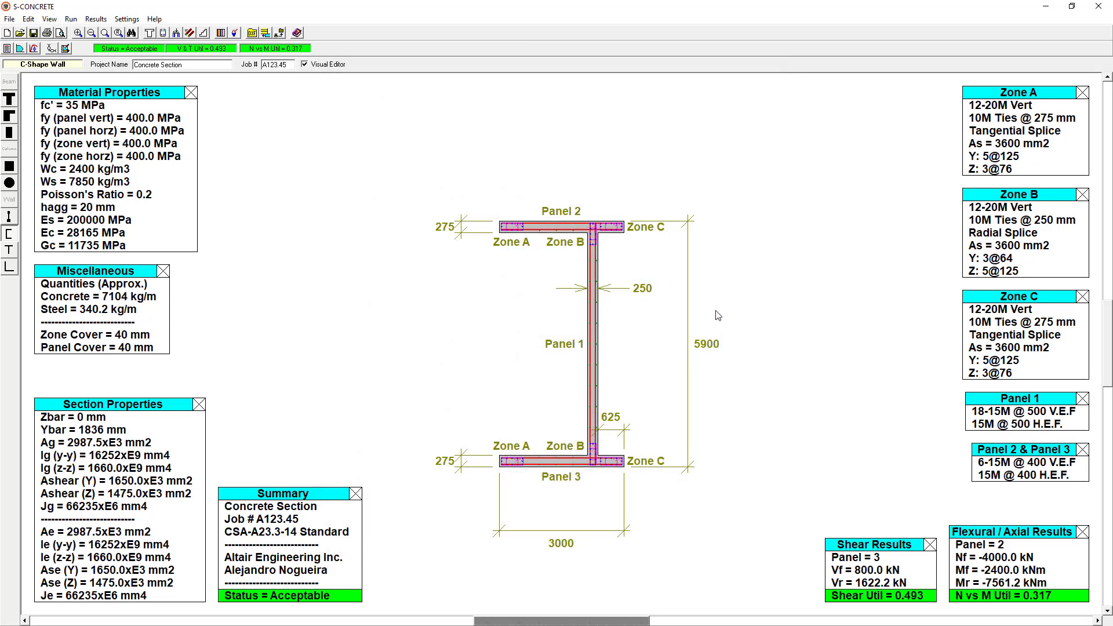
mouse_move(698, 531)
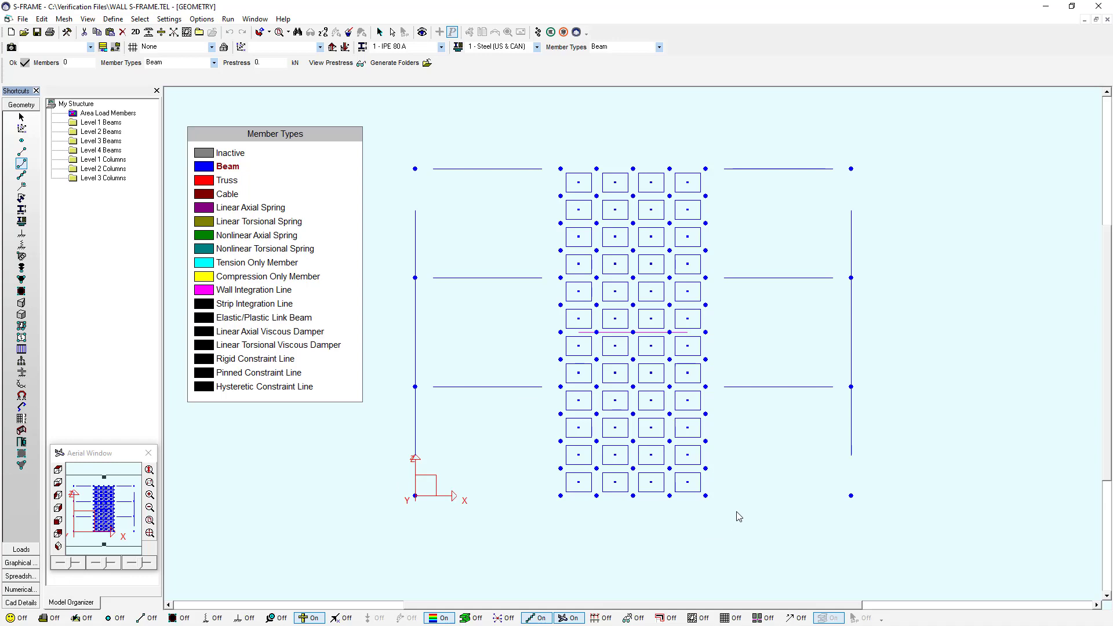
mouse_move(717, 320)
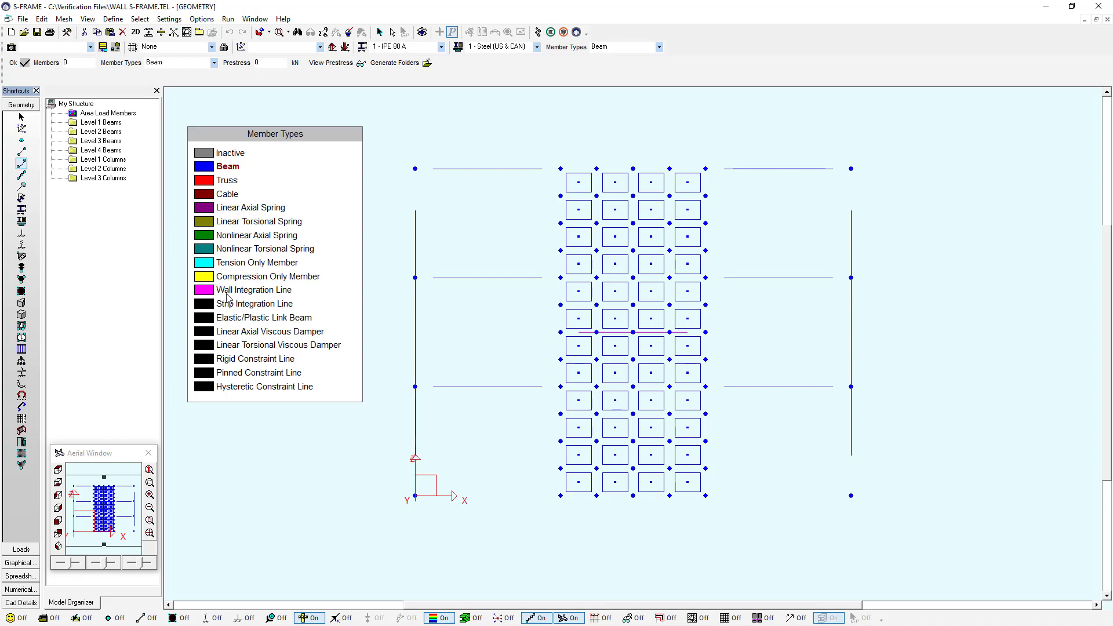
mouse_move(290, 297)
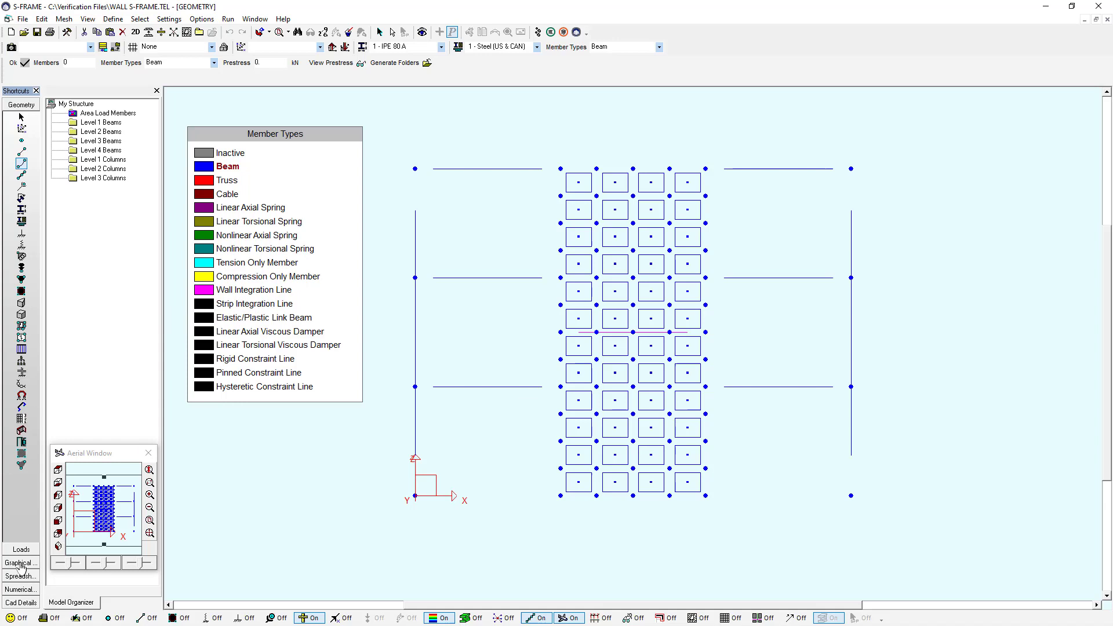
left_click(21, 563)
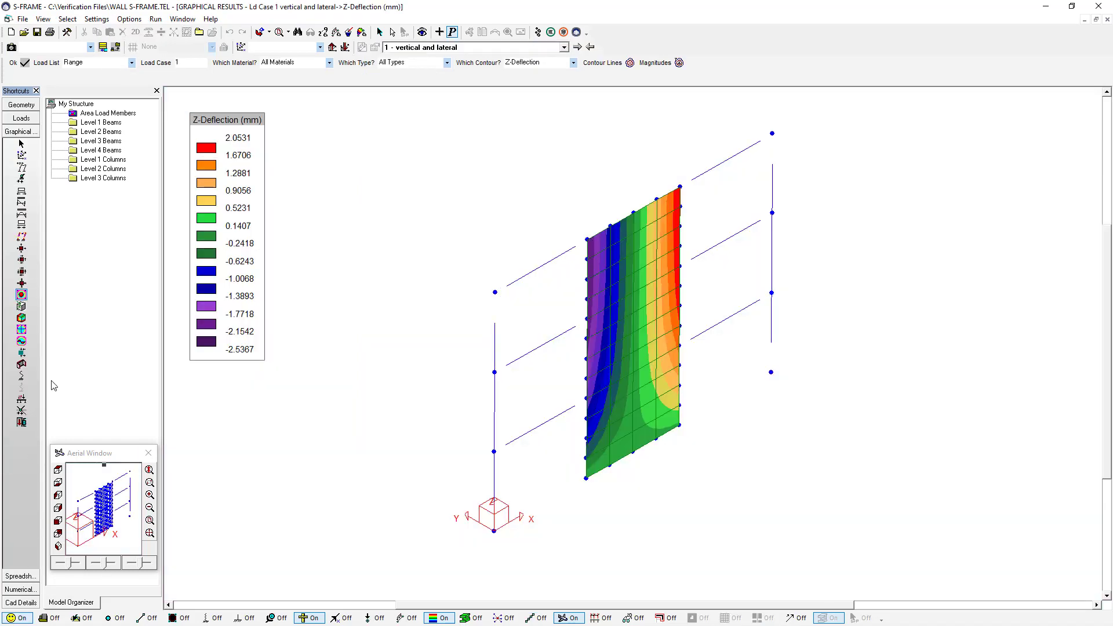
mouse_move(374, 210)
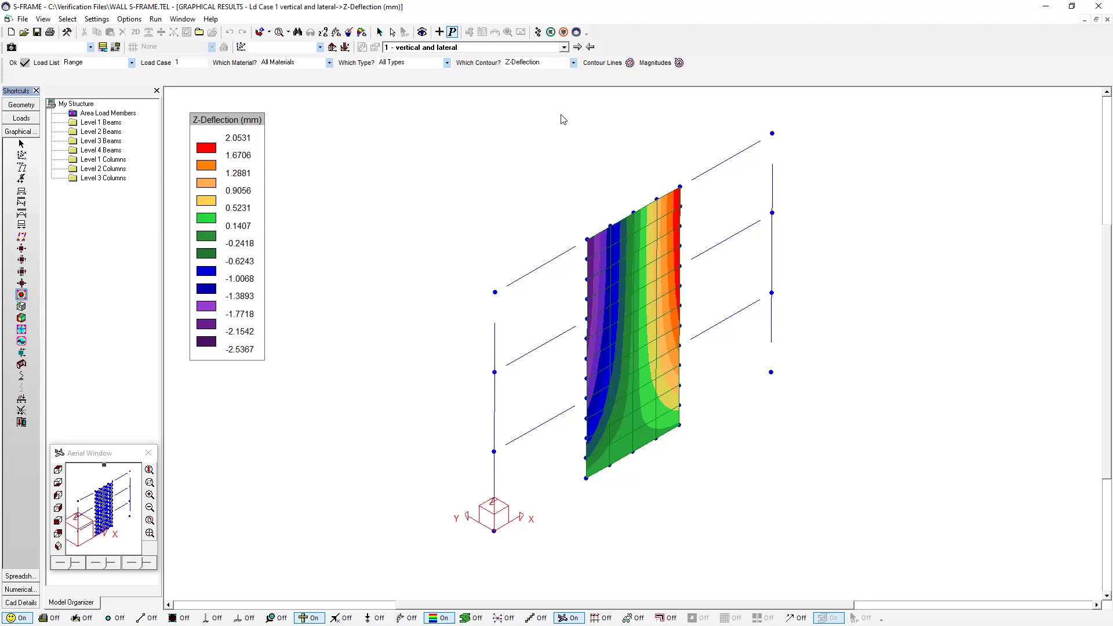
- Send the wall to S-CONCRETE as an I-Shape member, CSA 2014, US/Imperial units
right_click(620, 345)
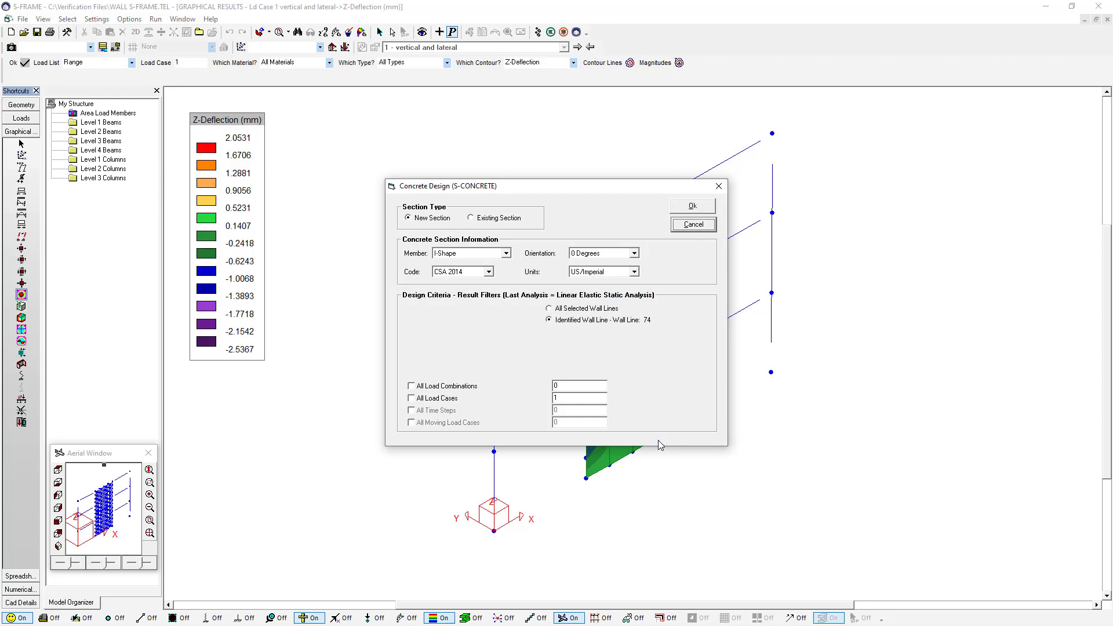
mouse_move(557, 287)
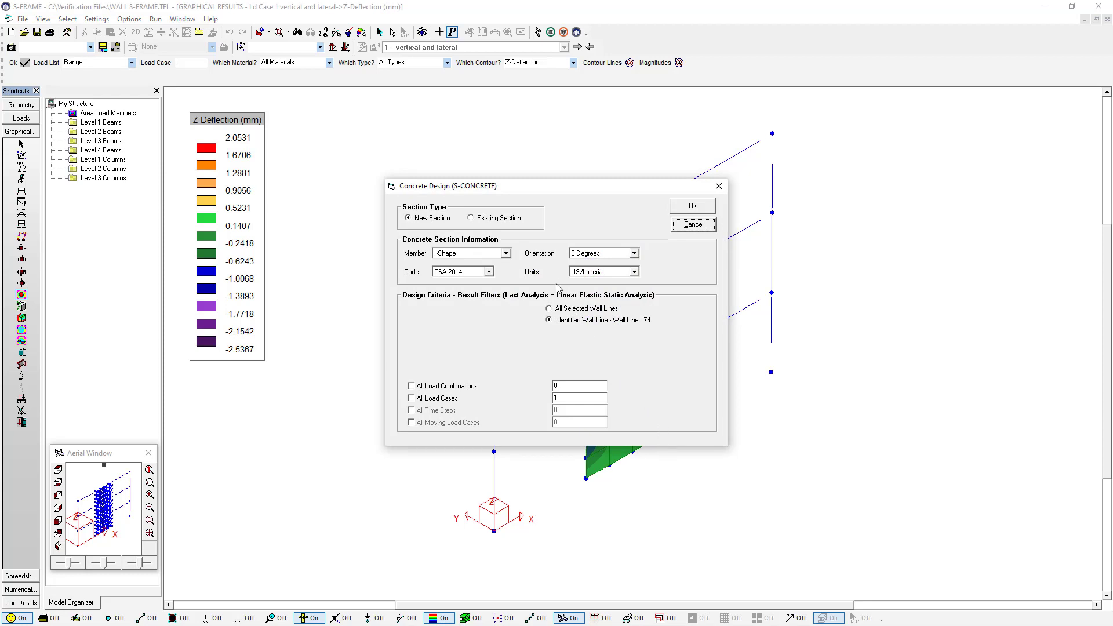
left_click(507, 253)
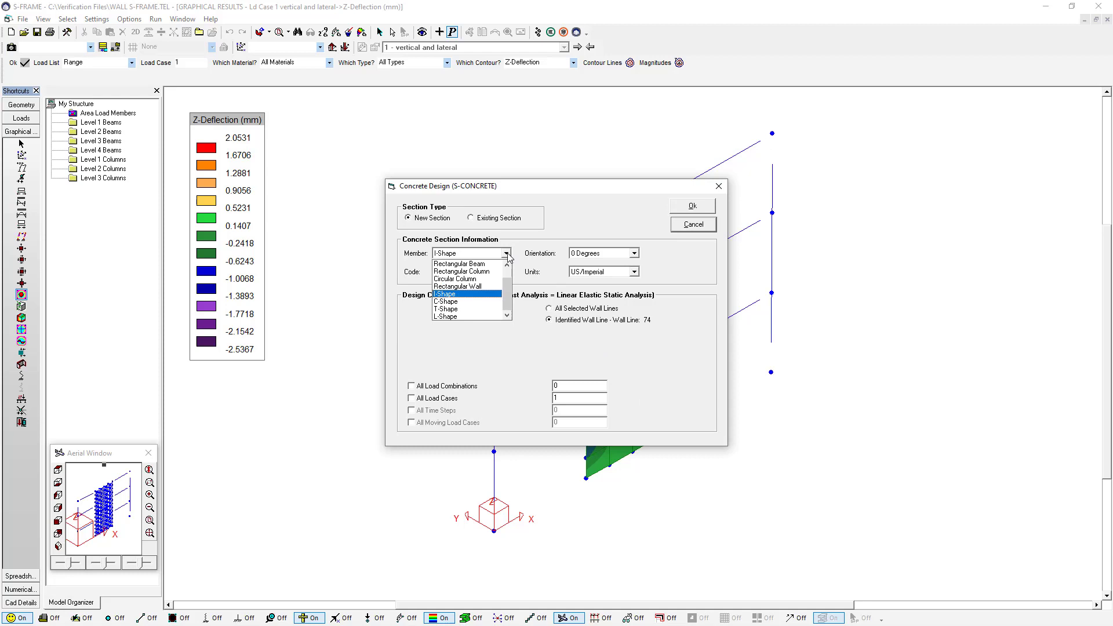
left_click(462, 293)
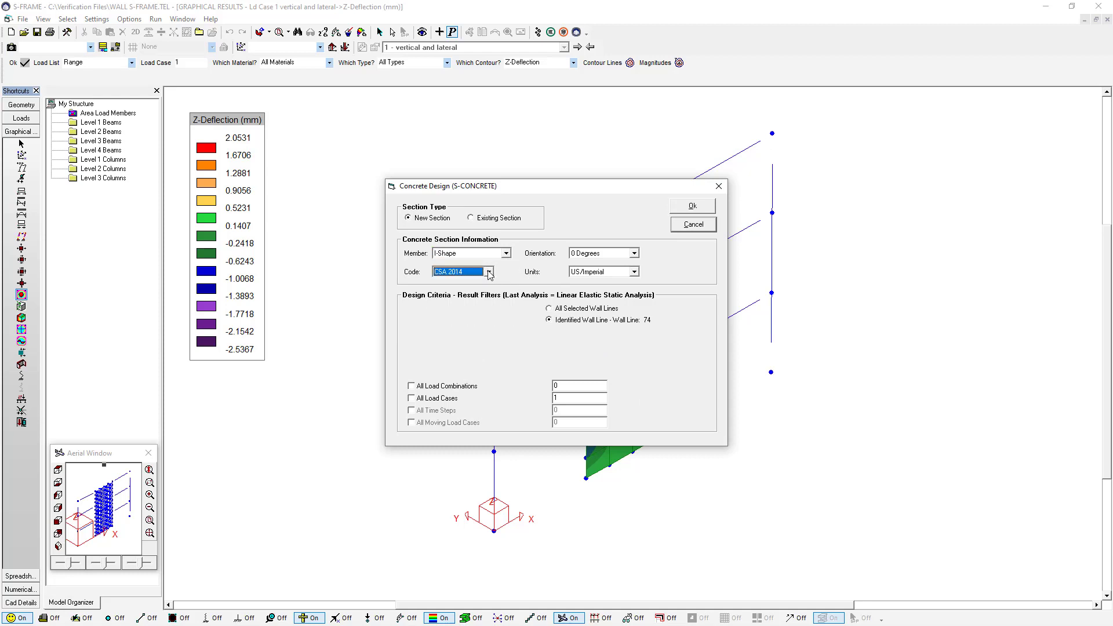
left_click(635, 272)
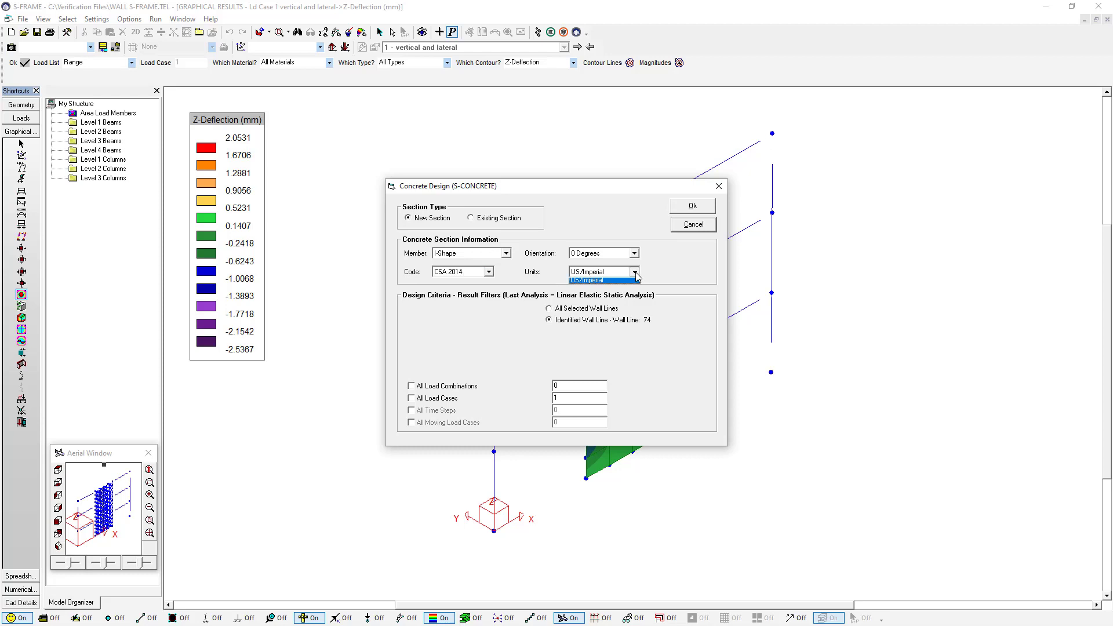
left_click(604, 271)
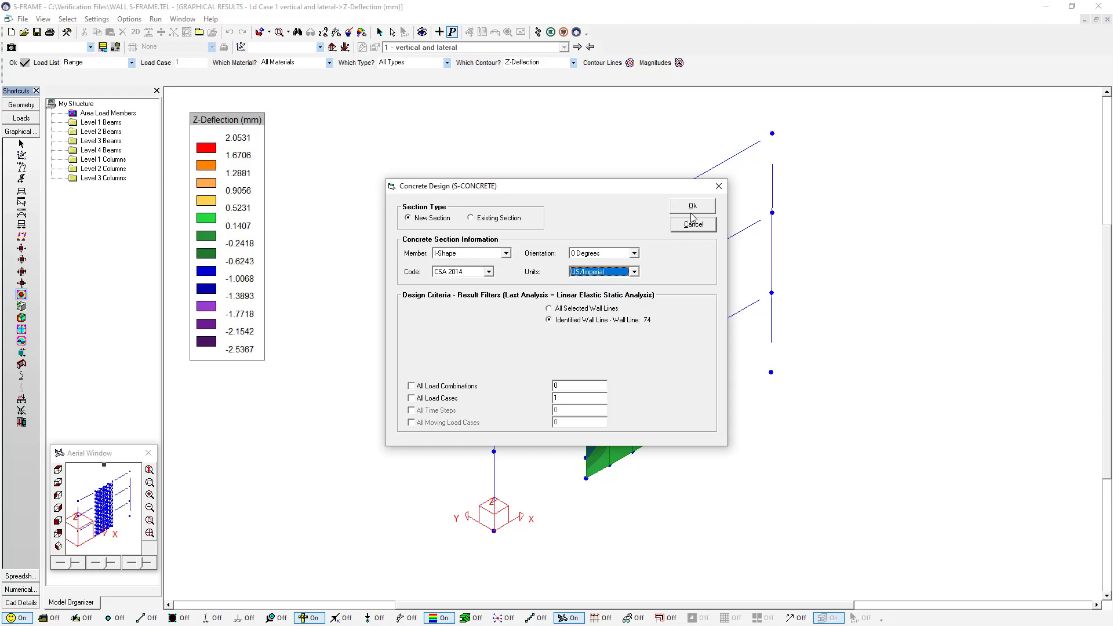
left_click(691, 206)
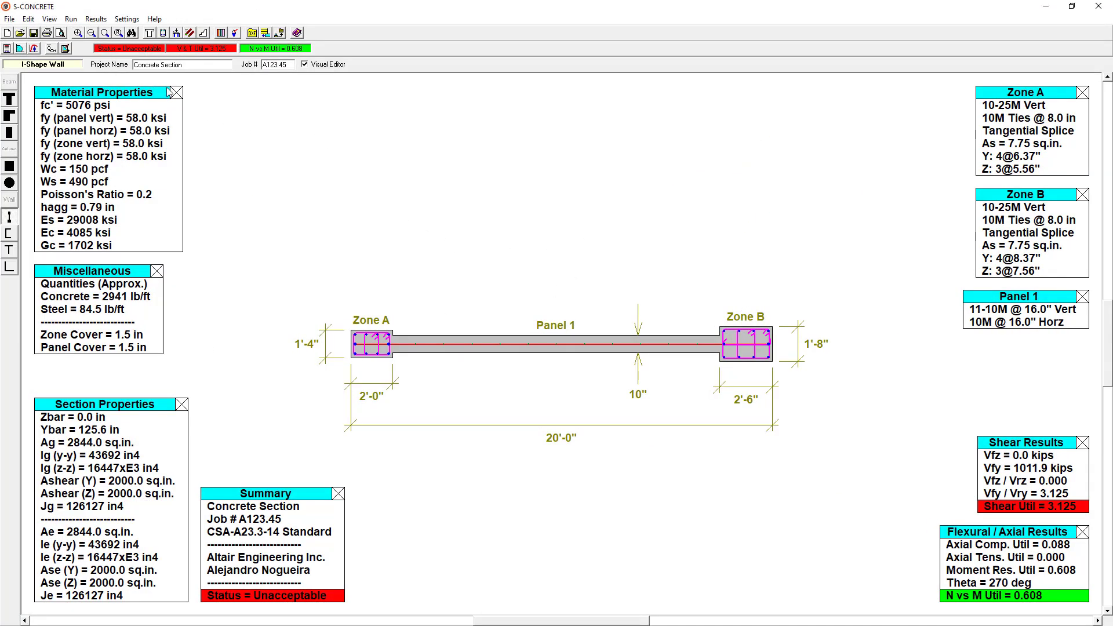
left_click(29, 19)
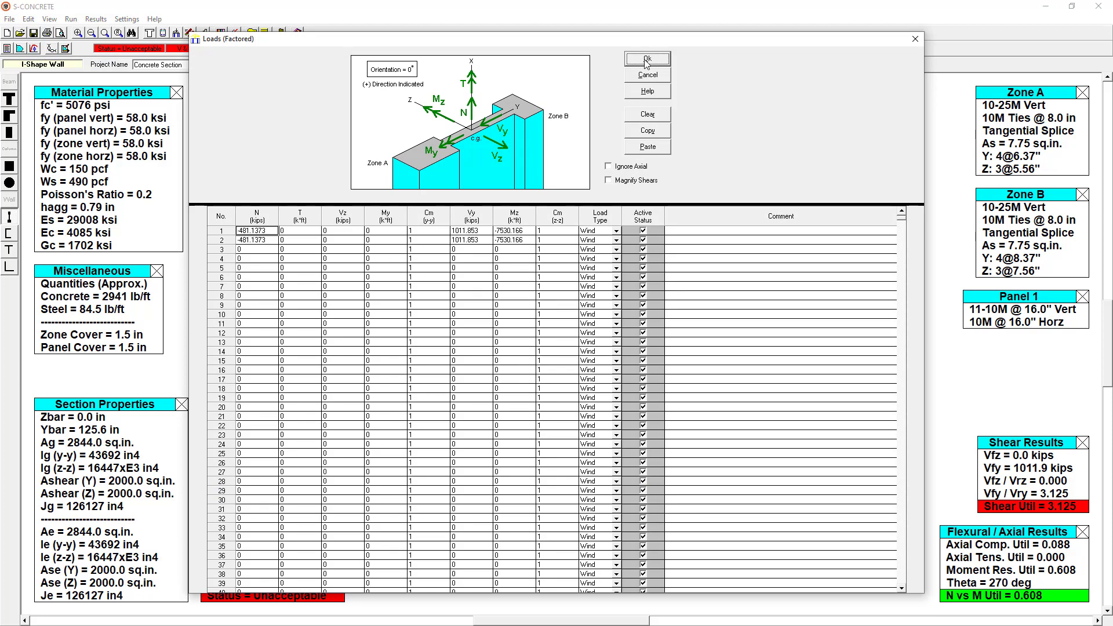
left_click(646, 58)
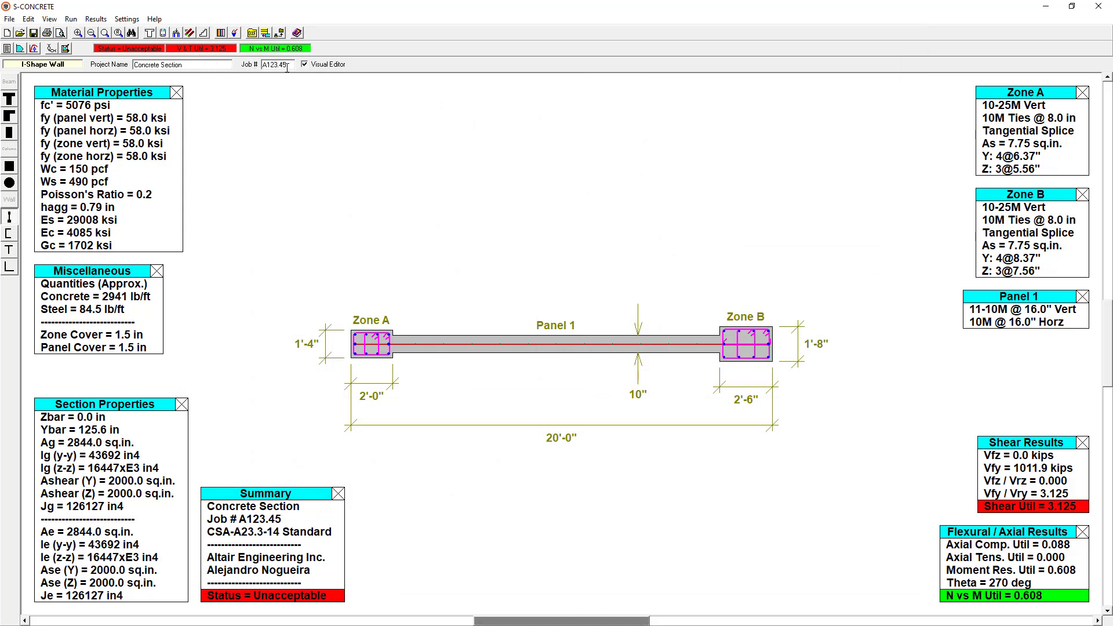
left_click(70, 19)
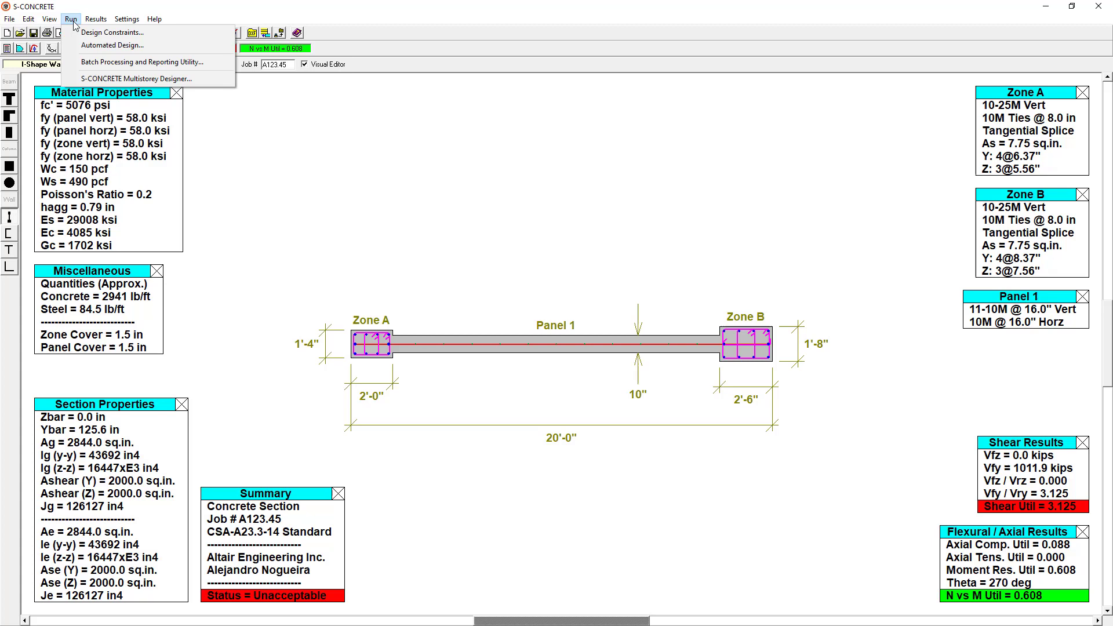
left_click(111, 32)
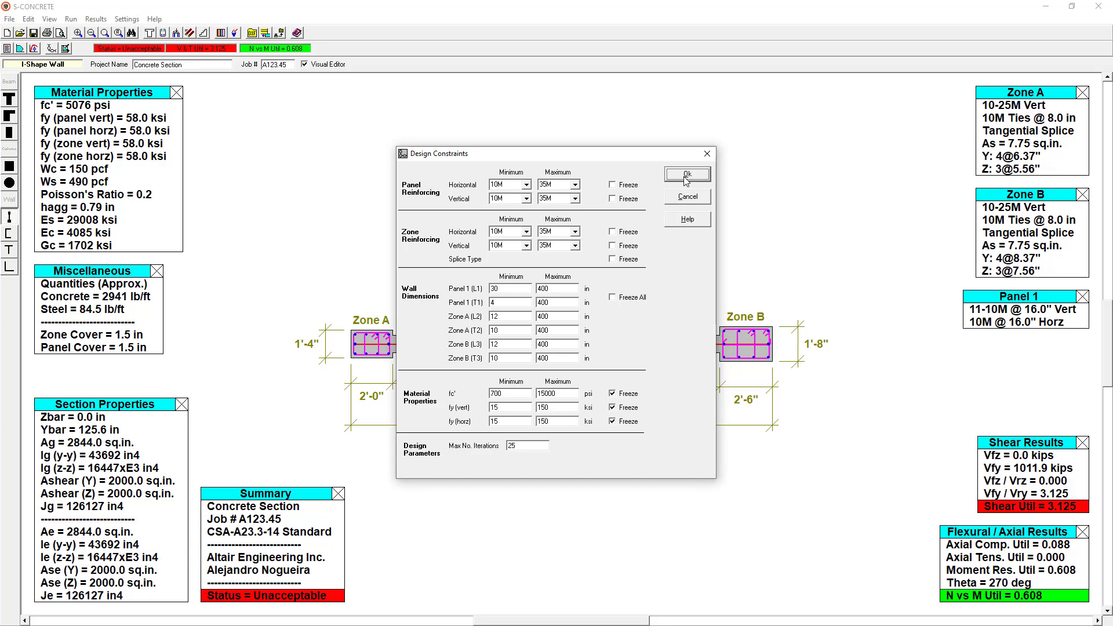
left_click(686, 174)
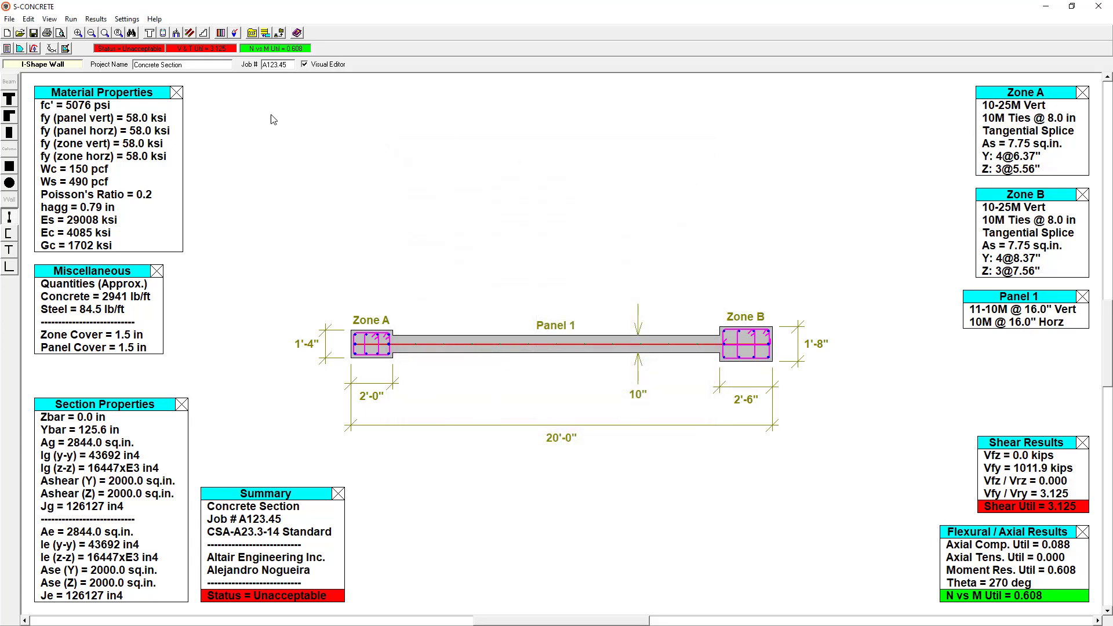
left_click(70, 19)
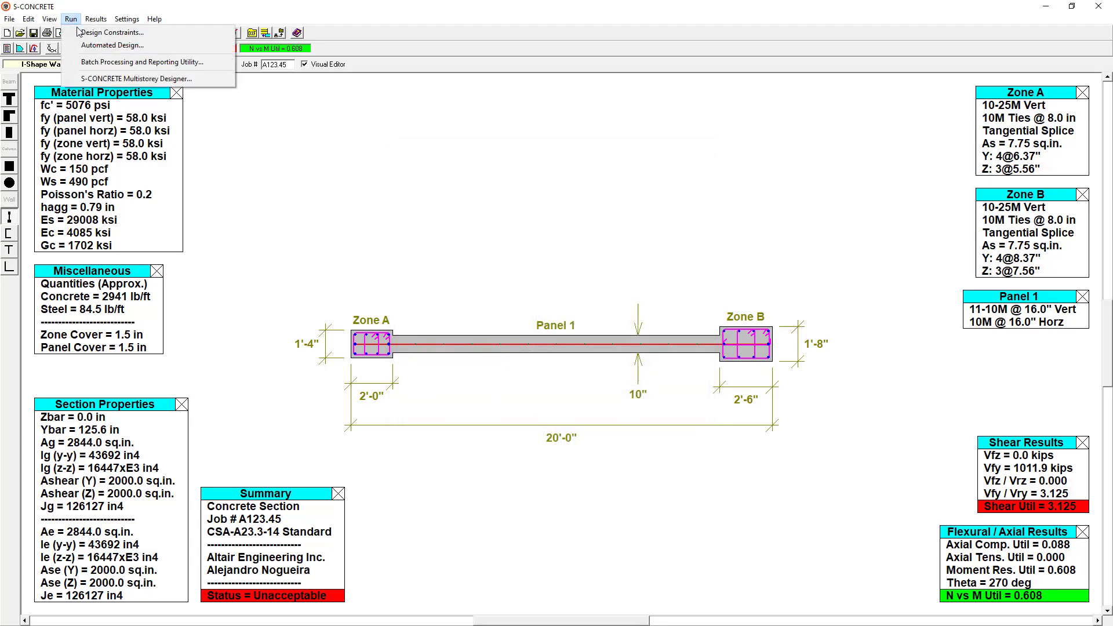
- Auto-design the I-shape wall and accept it, reaching Acceptable with shear utilization 0.981
left_click(113, 45)
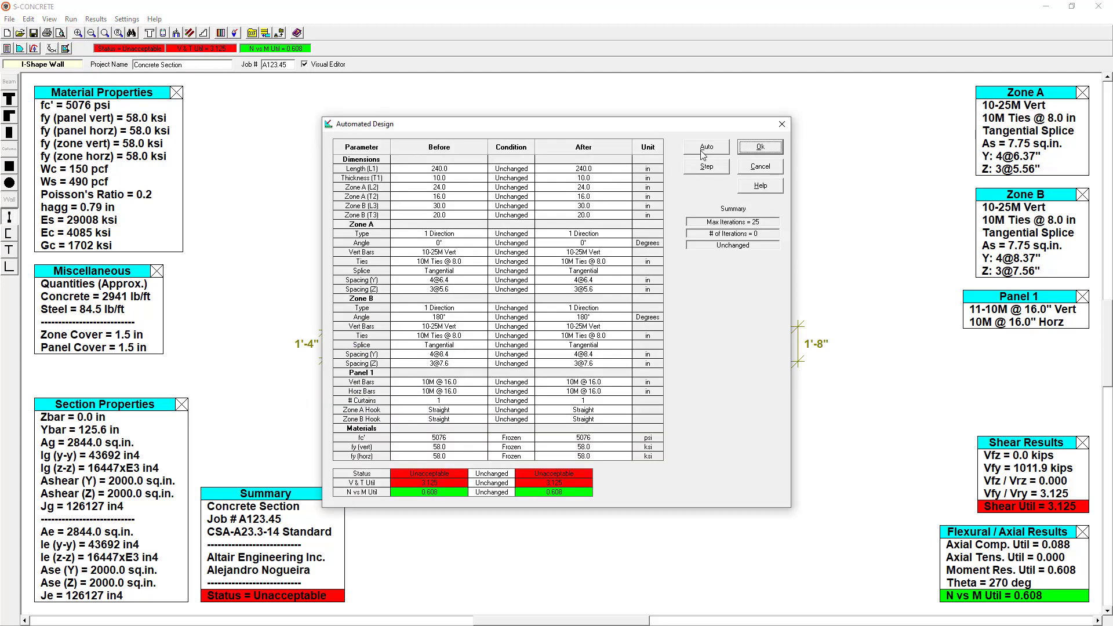
left_click(706, 146)
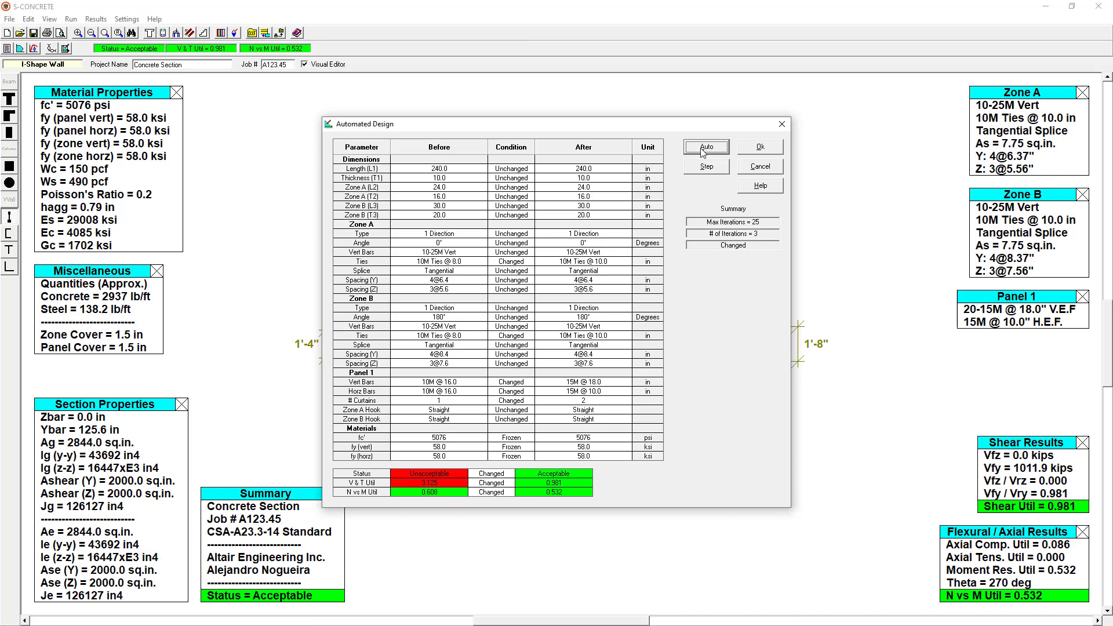
mouse_move(705, 412)
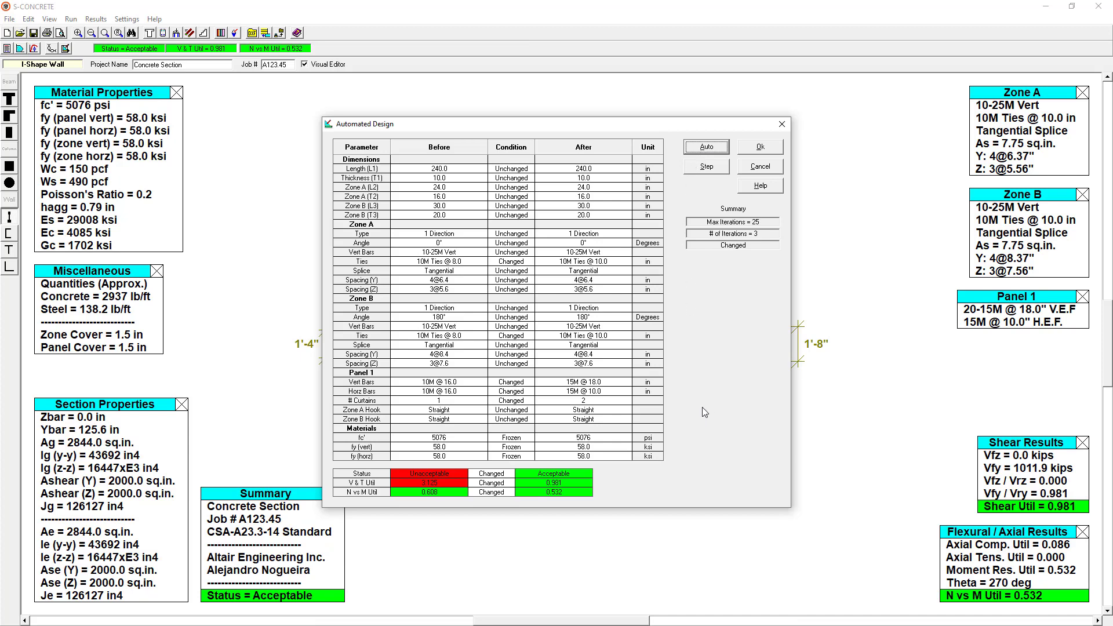
mouse_move(766, 155)
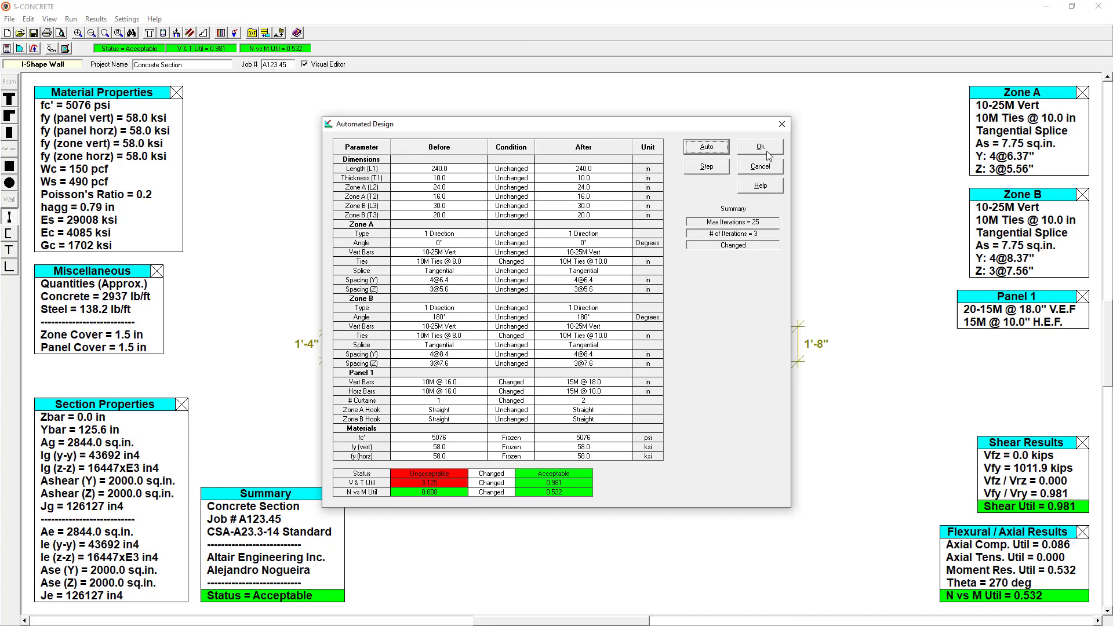
left_click(759, 146)
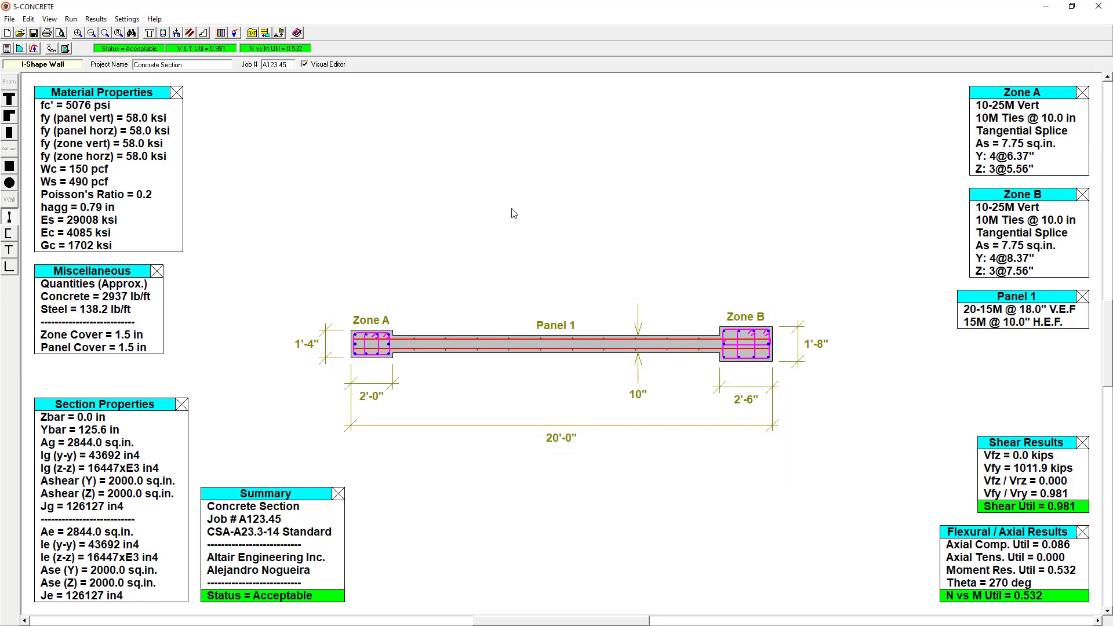
- Open the Results report and jump to its Reinforcing section
left_click(95, 18)
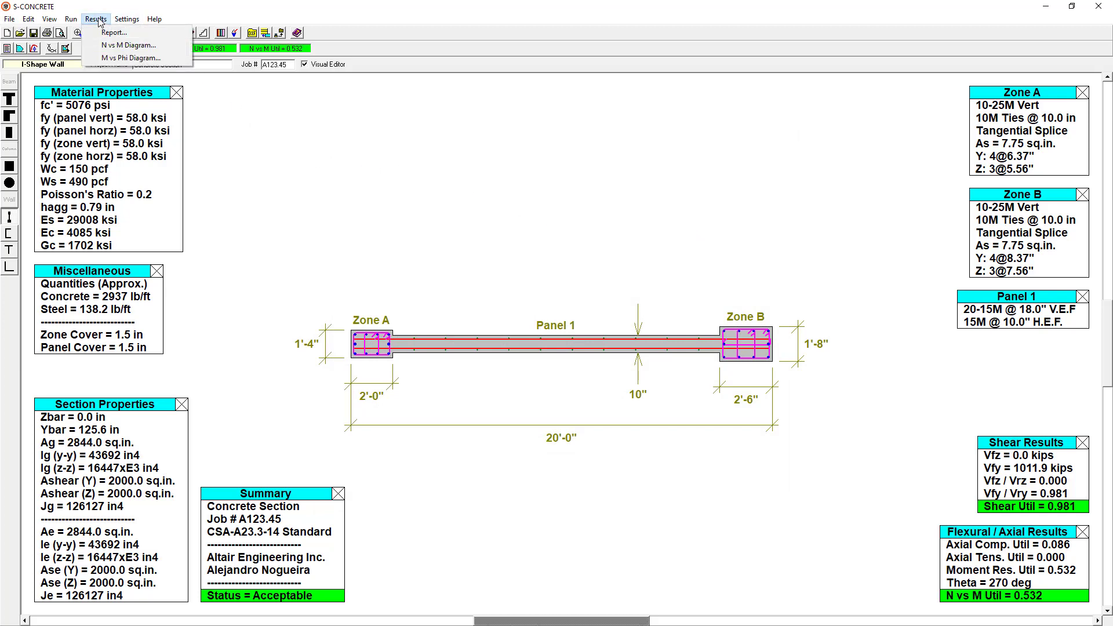
left_click(114, 32)
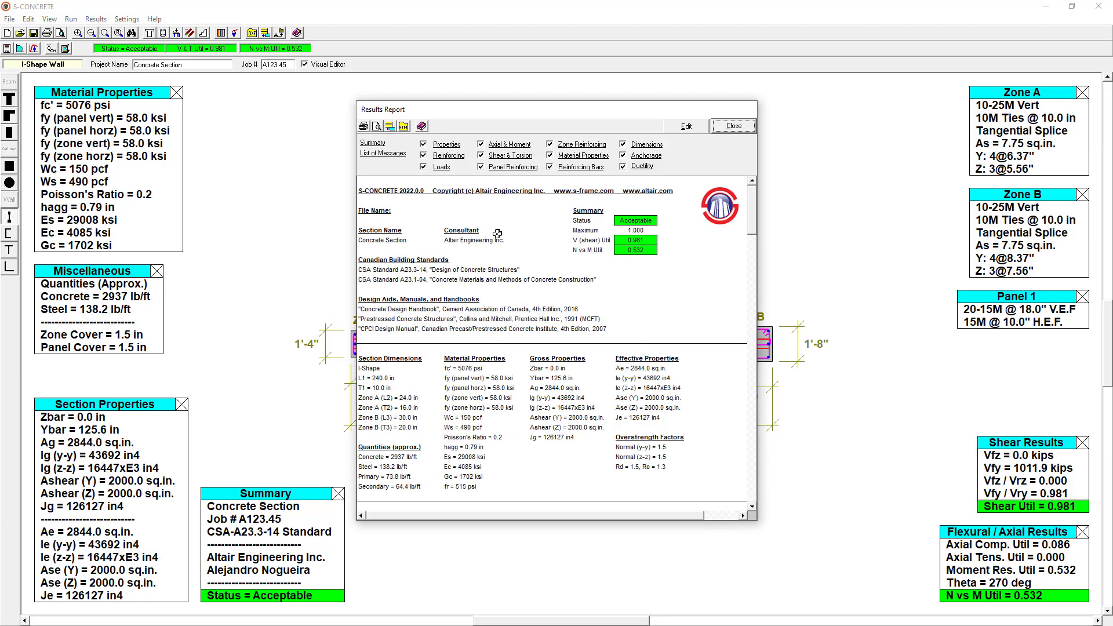
mouse_move(667, 263)
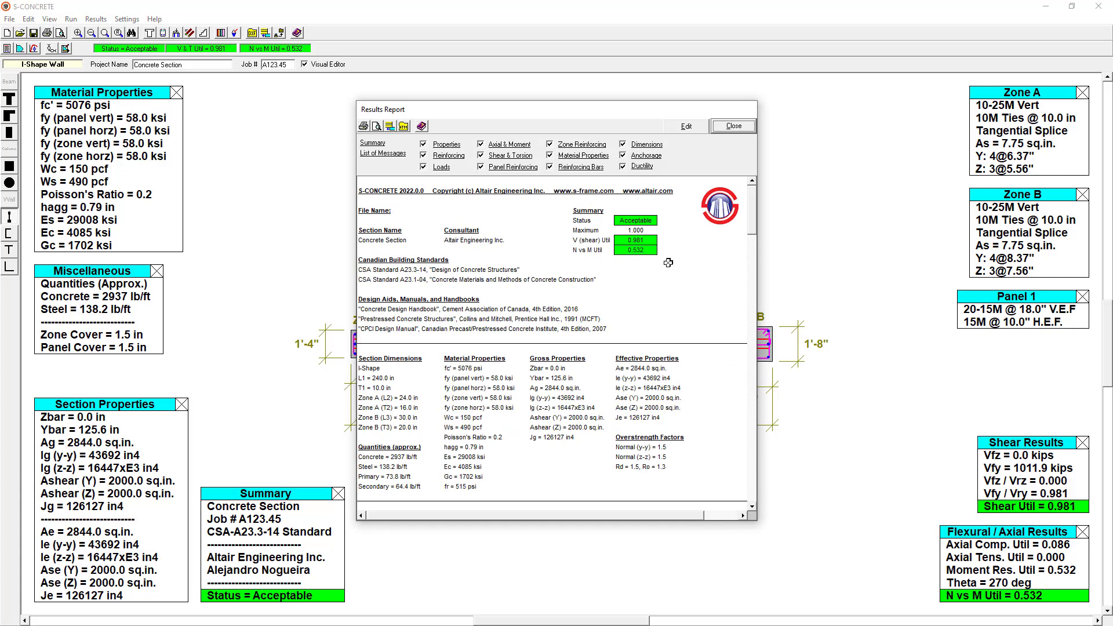
left_click(449, 155)
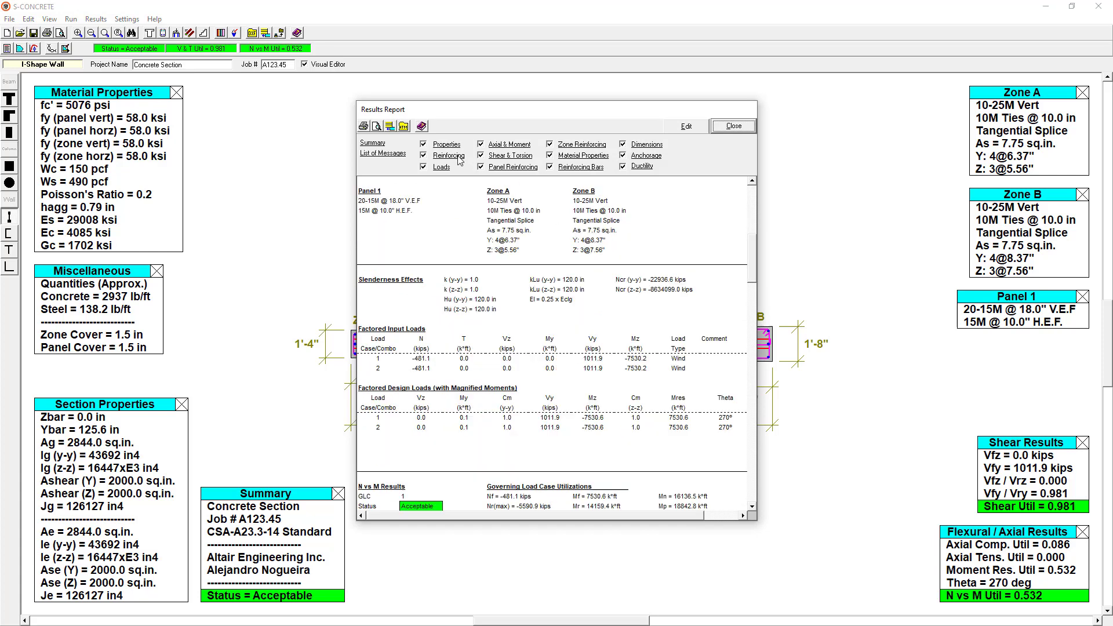